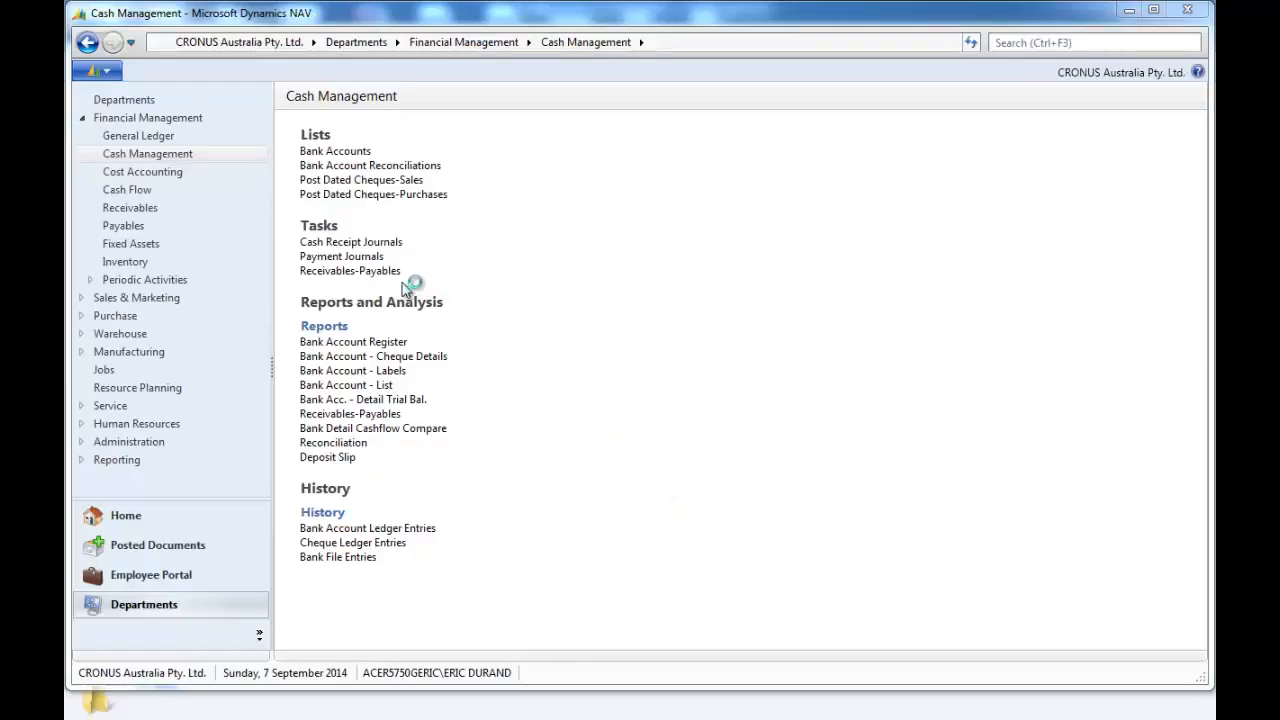
# - Suggest vendor payments limited to EFT Payment into the BANK payment journal
pyautogui.click(340, 256)
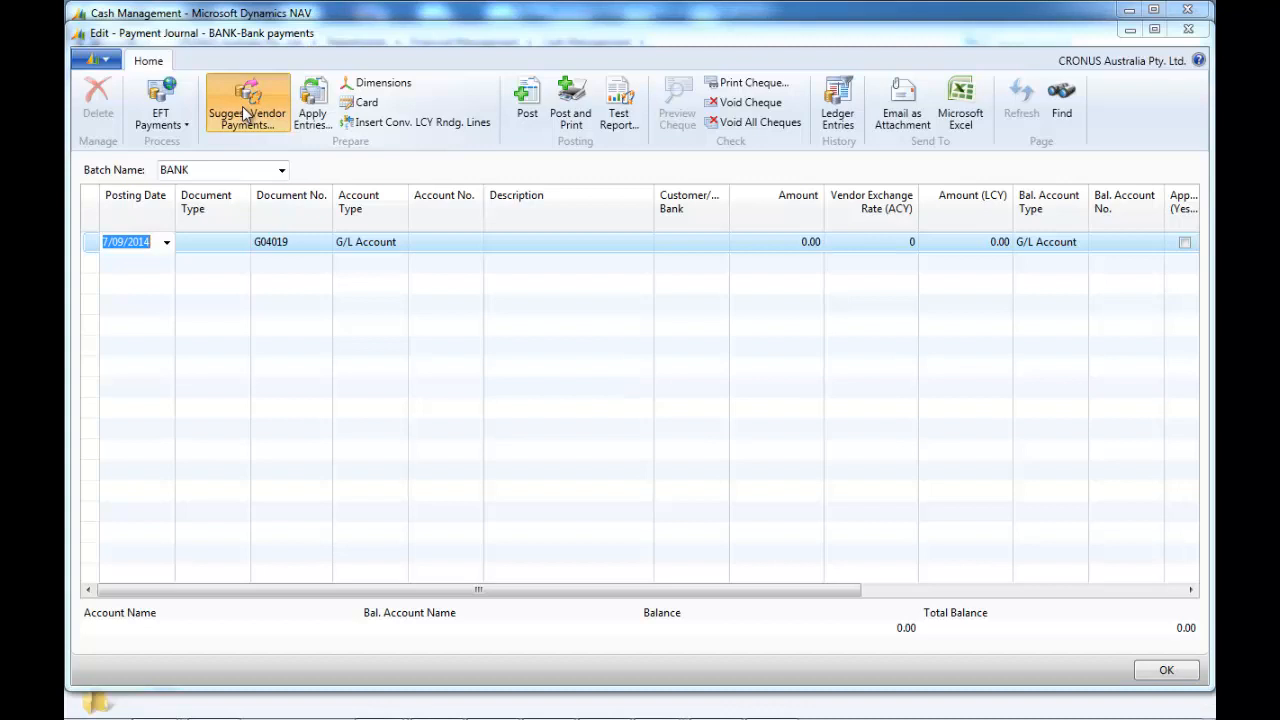
pyautogui.click(248, 100)
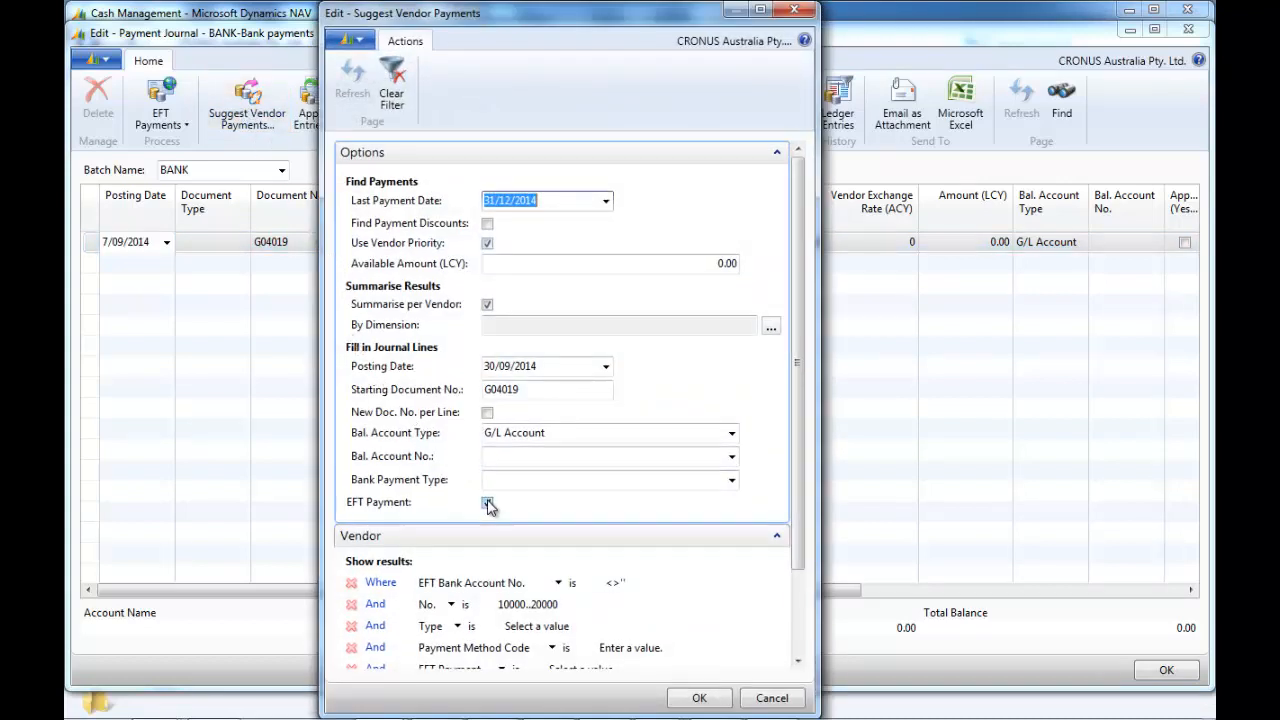
pyautogui.click(488, 502)
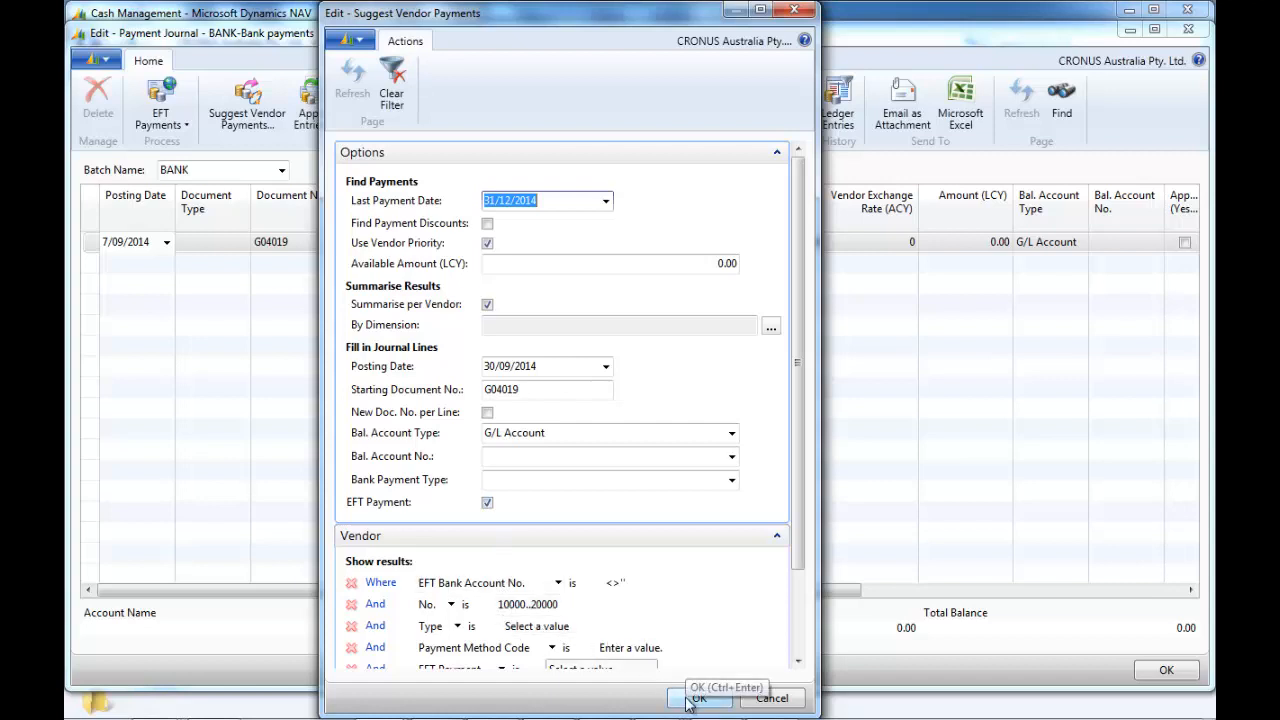
pyautogui.click(698, 698)
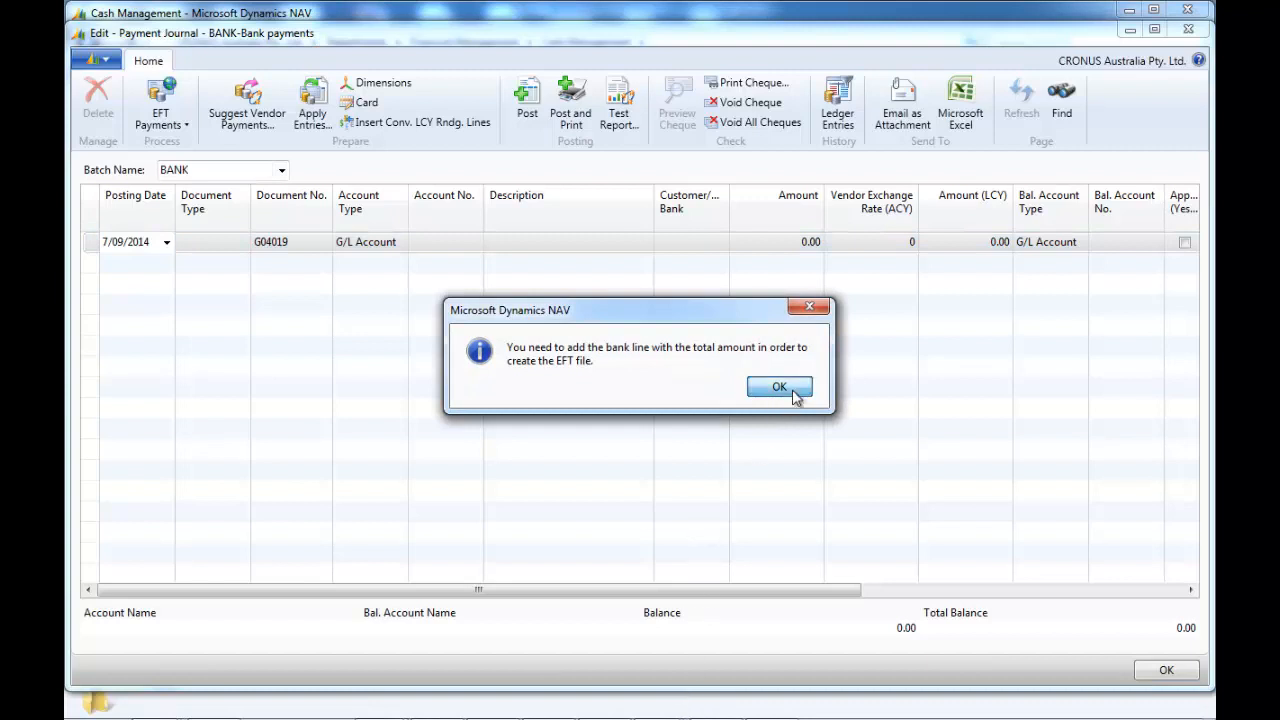
# - Add a Bank Account line for CBA with amount -2,182.10 to balance the vendor payments
pyautogui.click(780, 388)
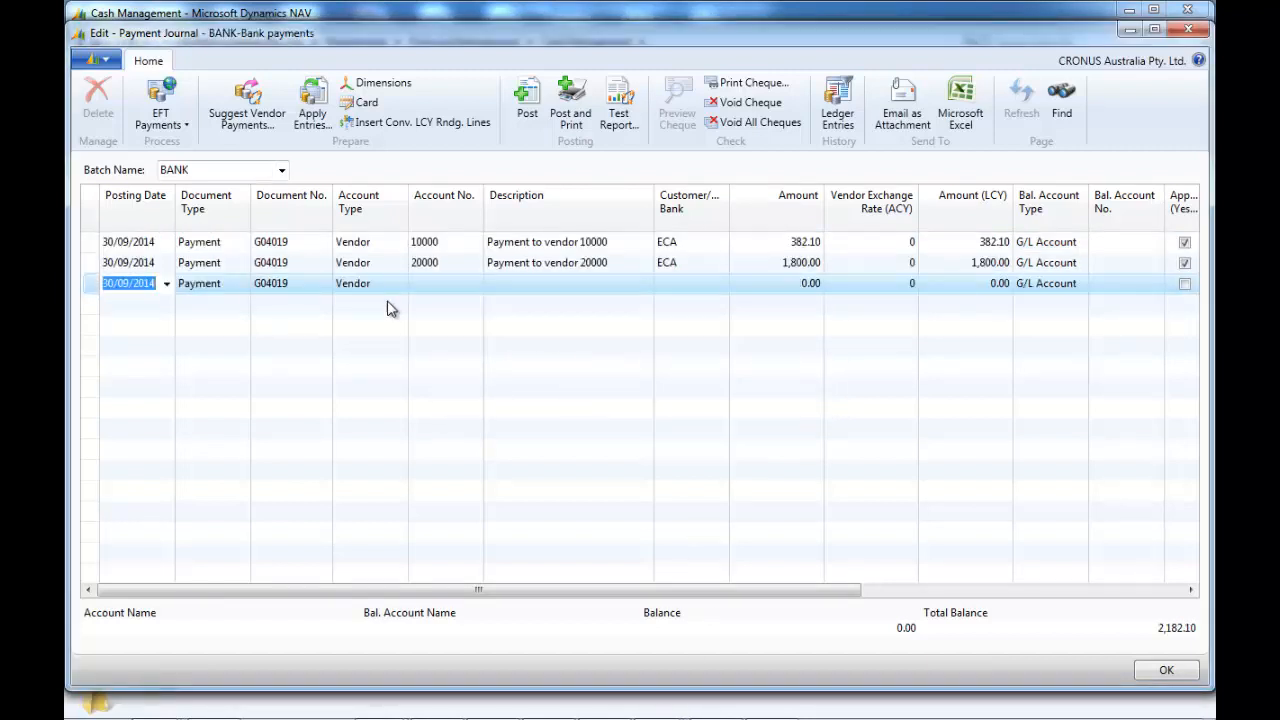
pyautogui.click(400, 284)
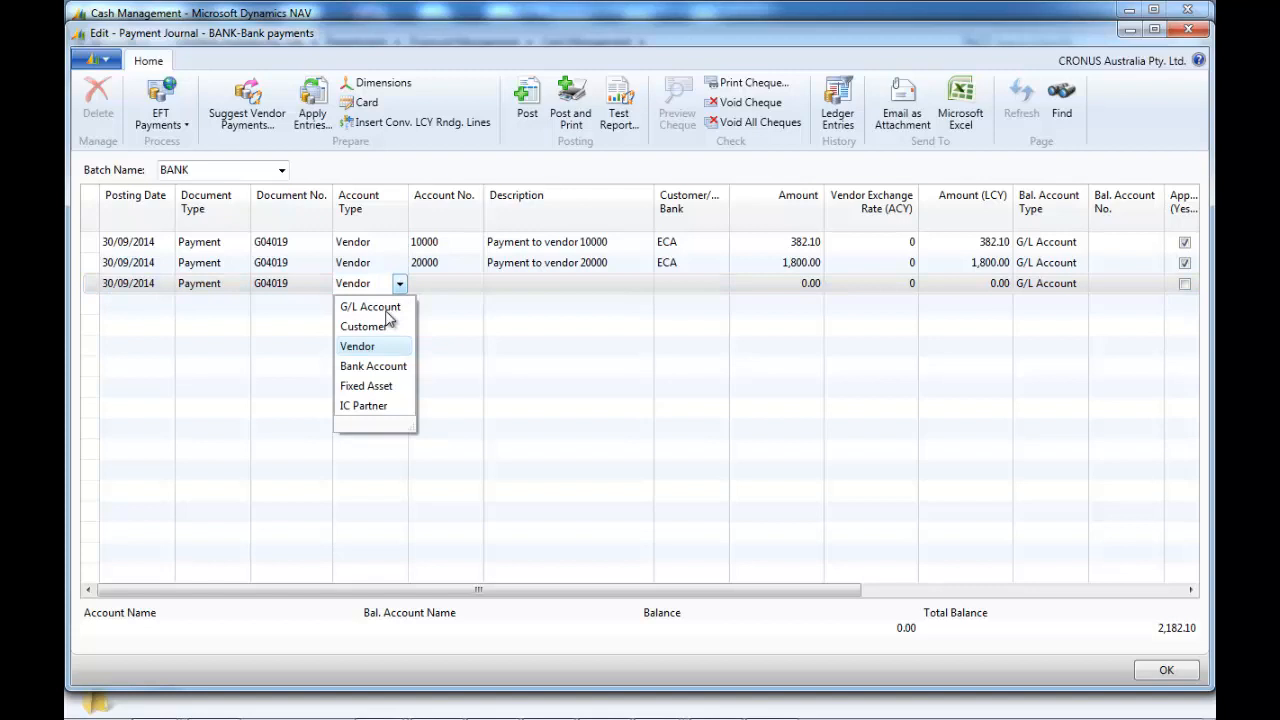
pyautogui.click(372, 364)
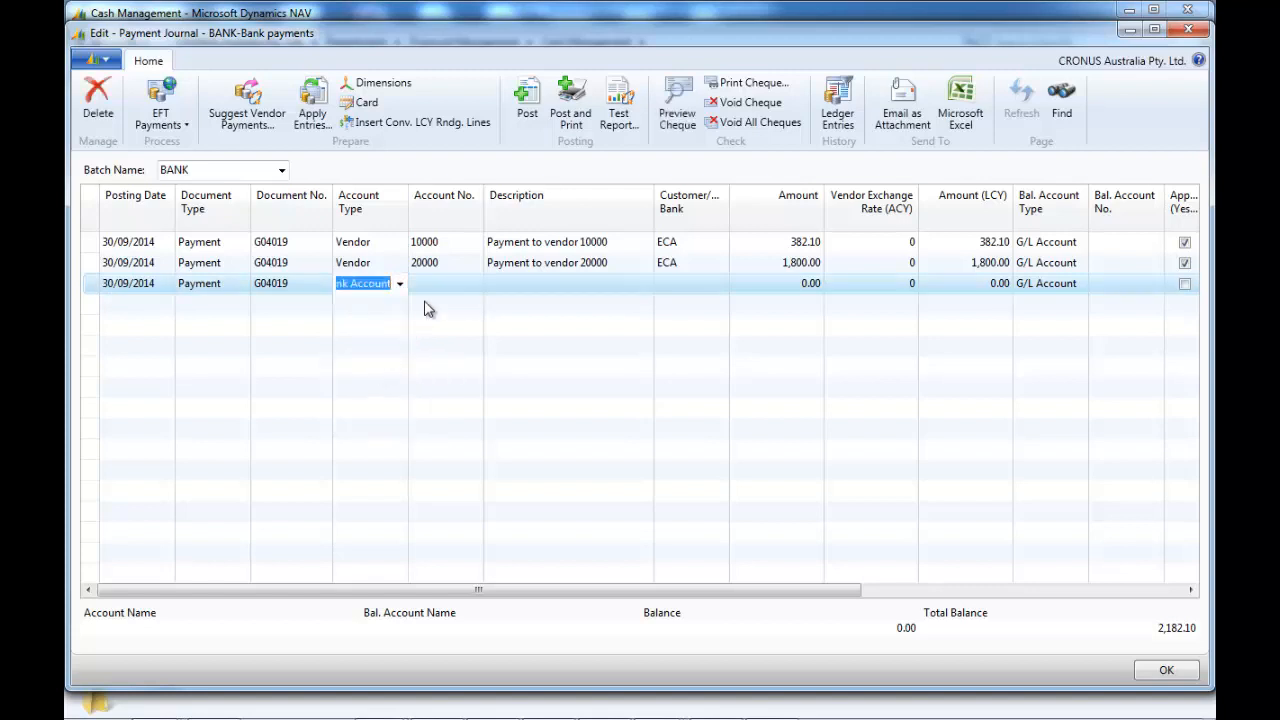
pyautogui.click(476, 284)
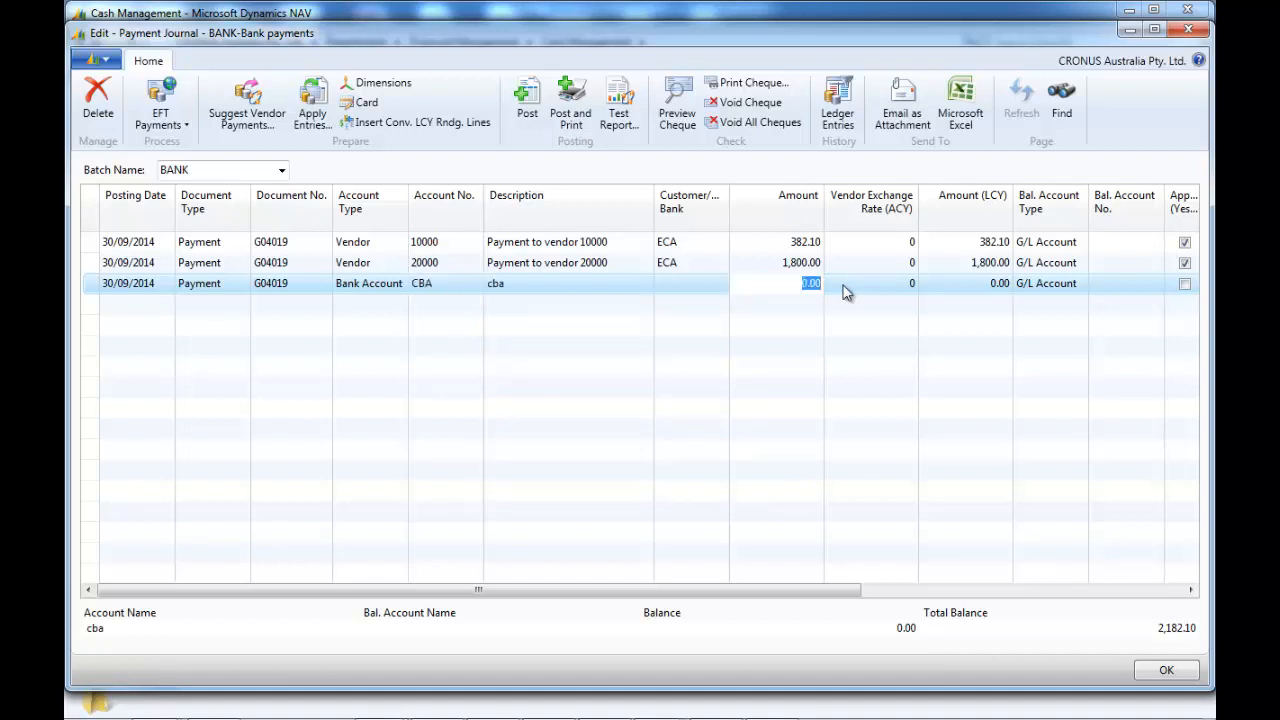
pyautogui.write('-2,182.10')
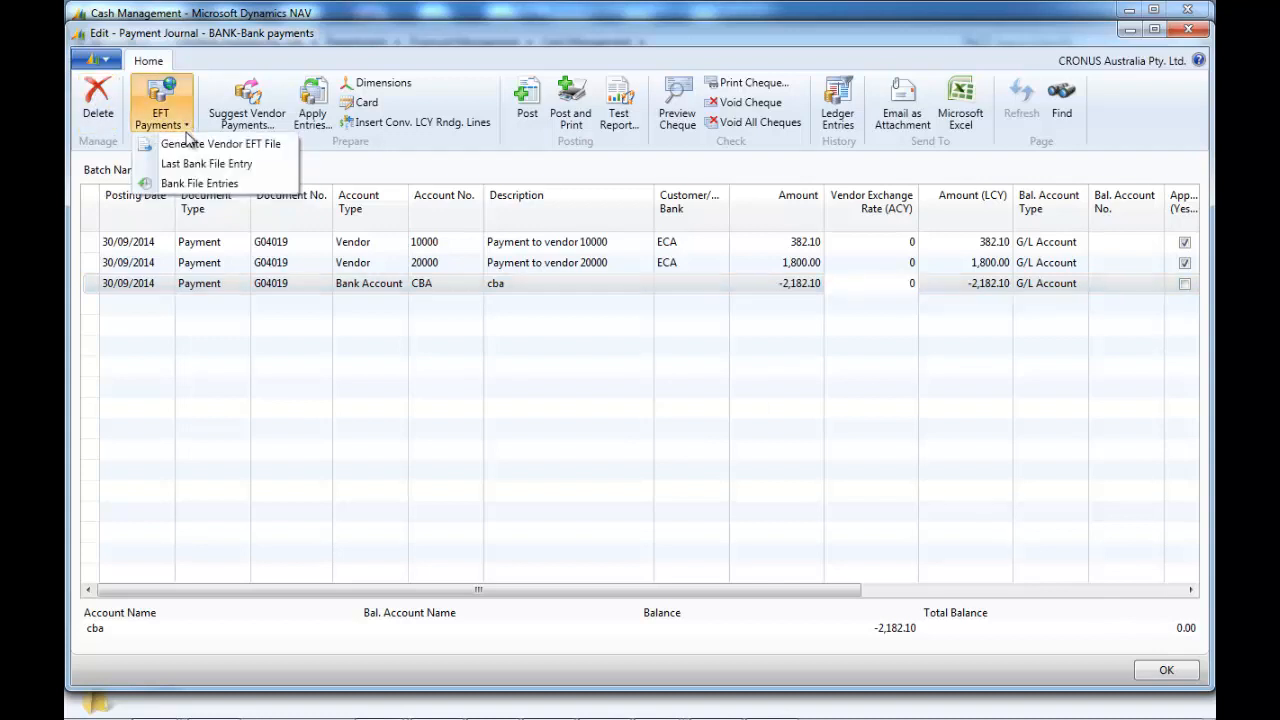
# - Generate the vendor EFT ABA bank file and save it to the desktop
pyautogui.click(220, 144)
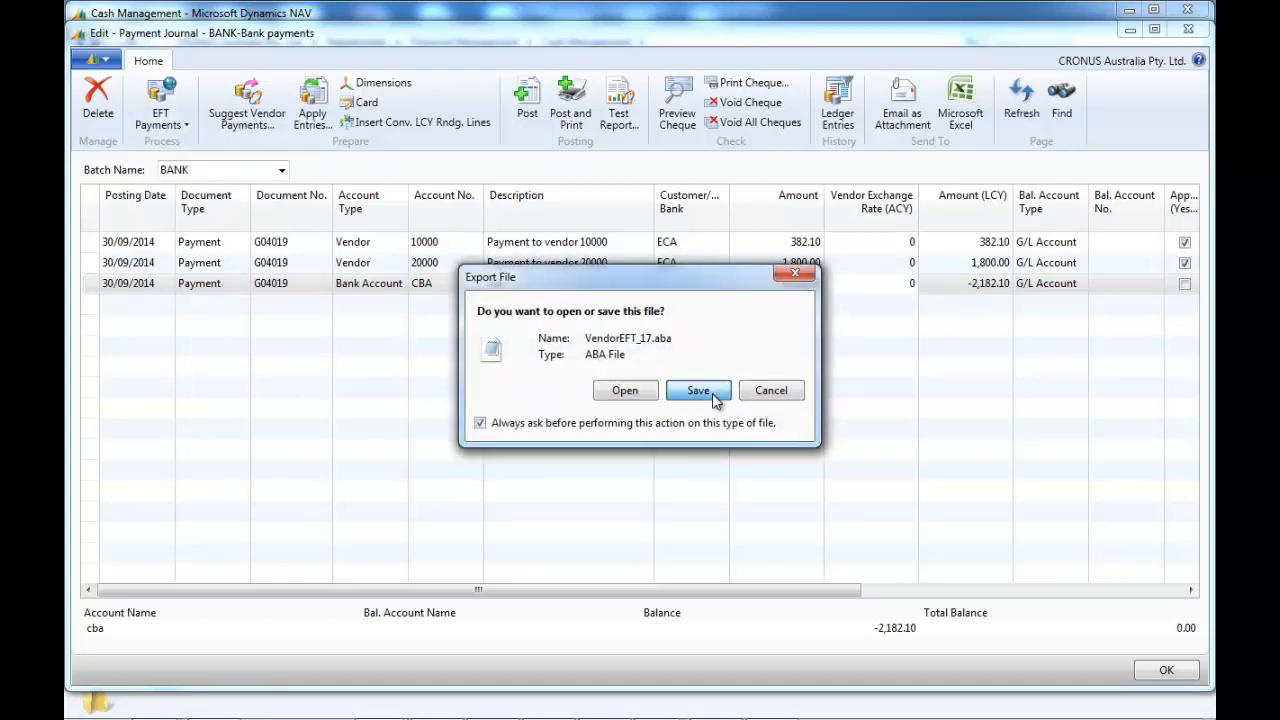
pyautogui.click(696, 390)
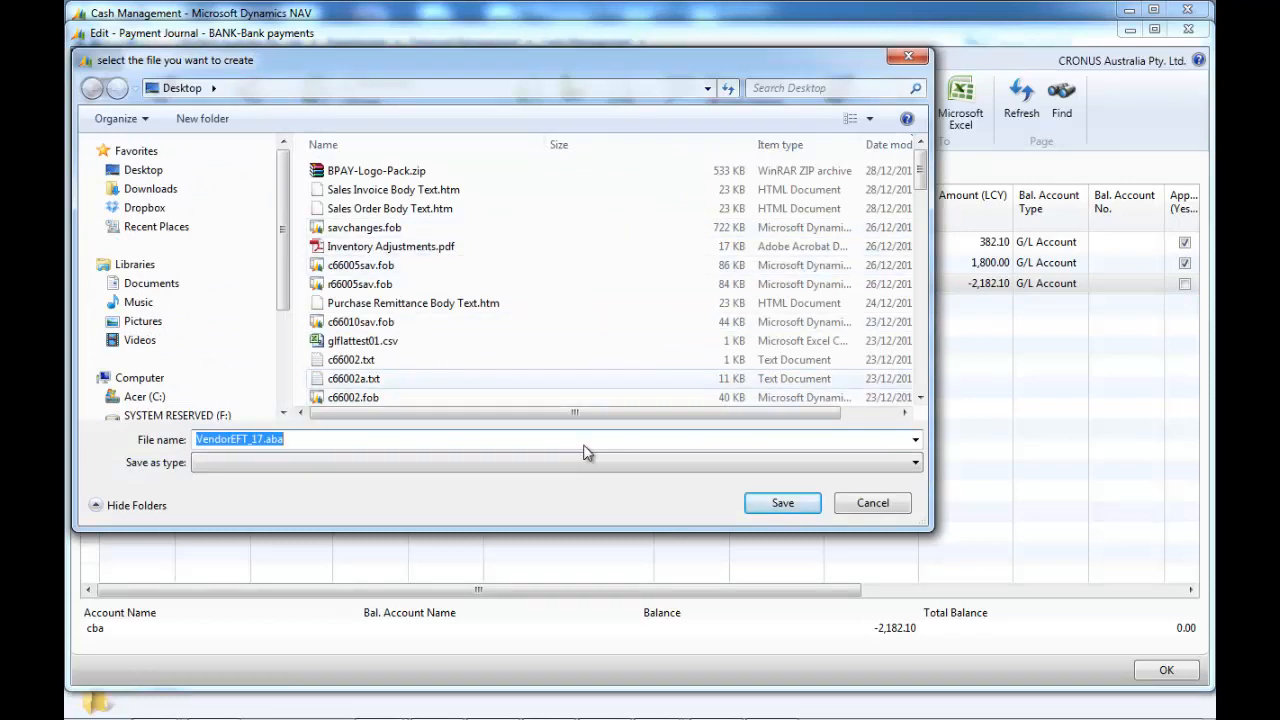
pyautogui.click(782, 504)
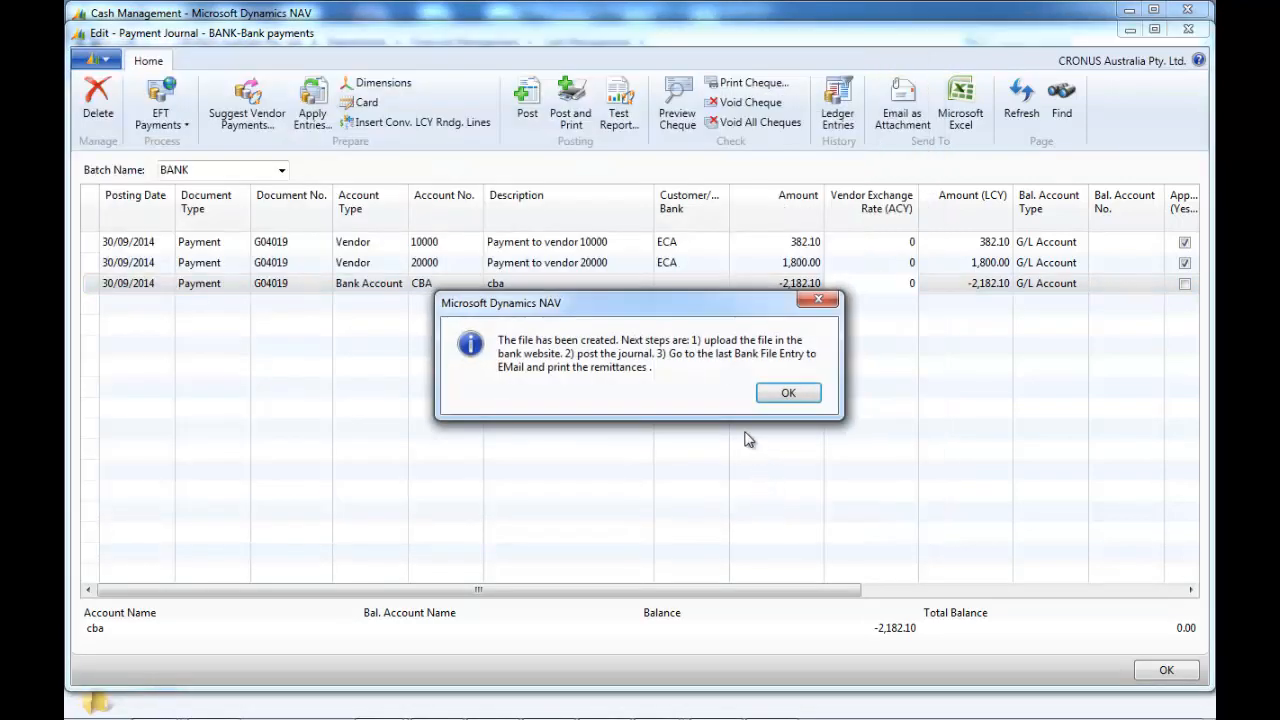
pyautogui.moveTo(636, 340)
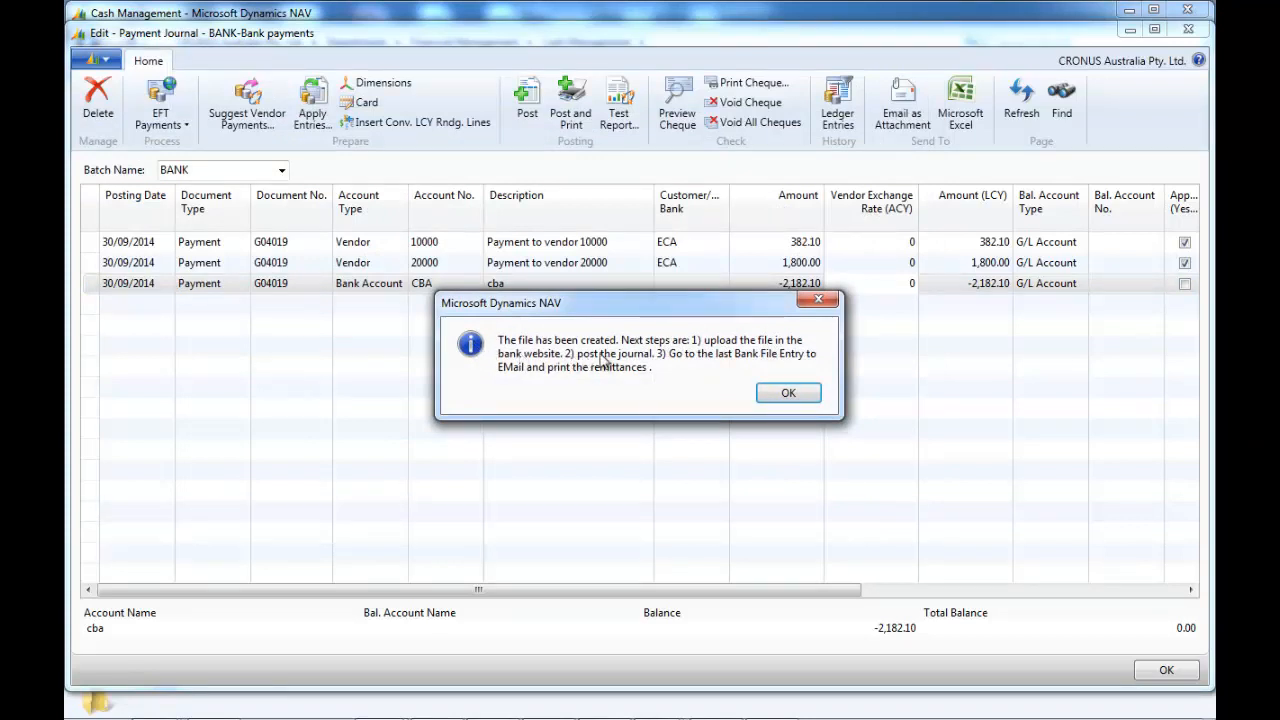
pyautogui.moveTo(644, 384)
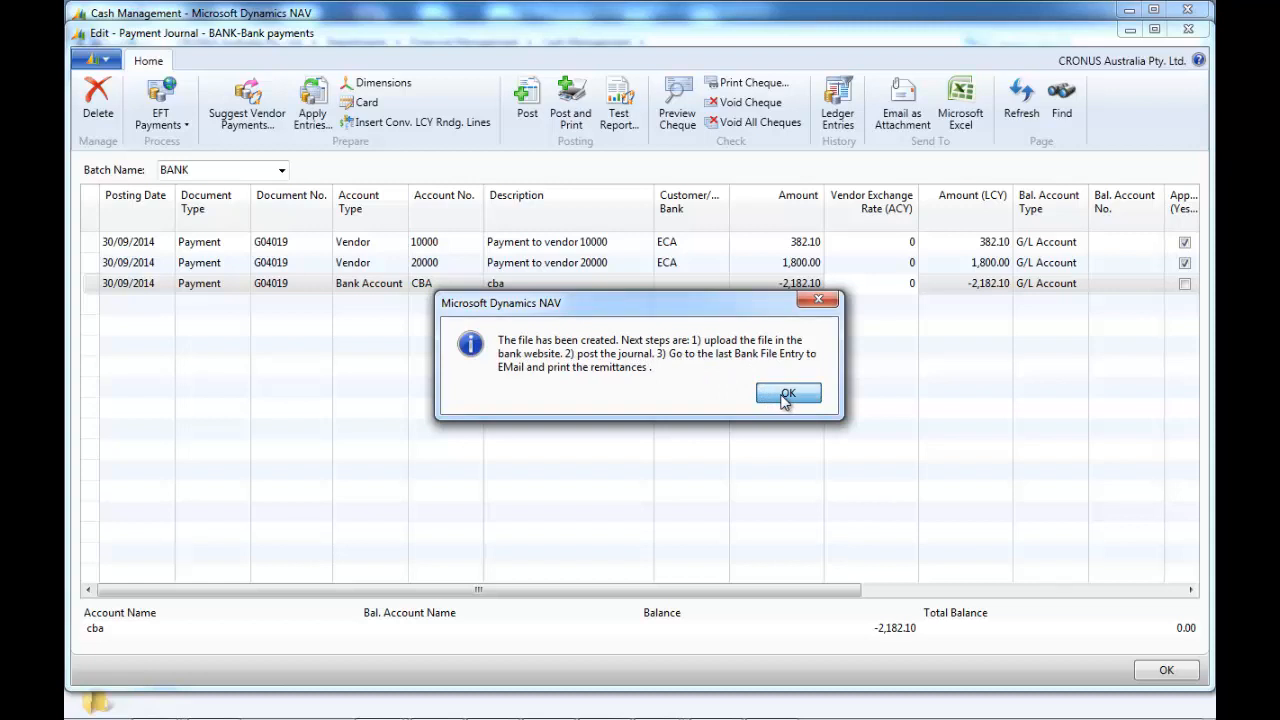
pyautogui.click(788, 392)
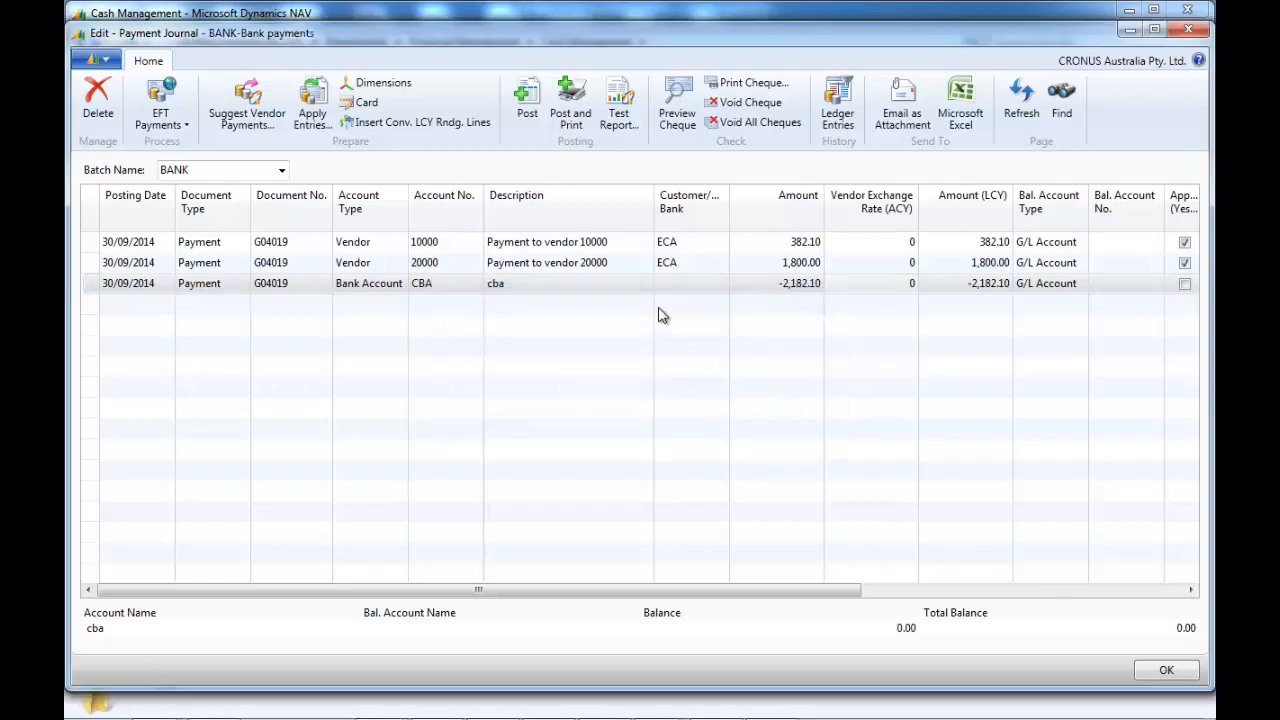
# - Post the journal lines and view the last bank file entry with two payments totalling 2,182.10
pyautogui.click(528, 104)
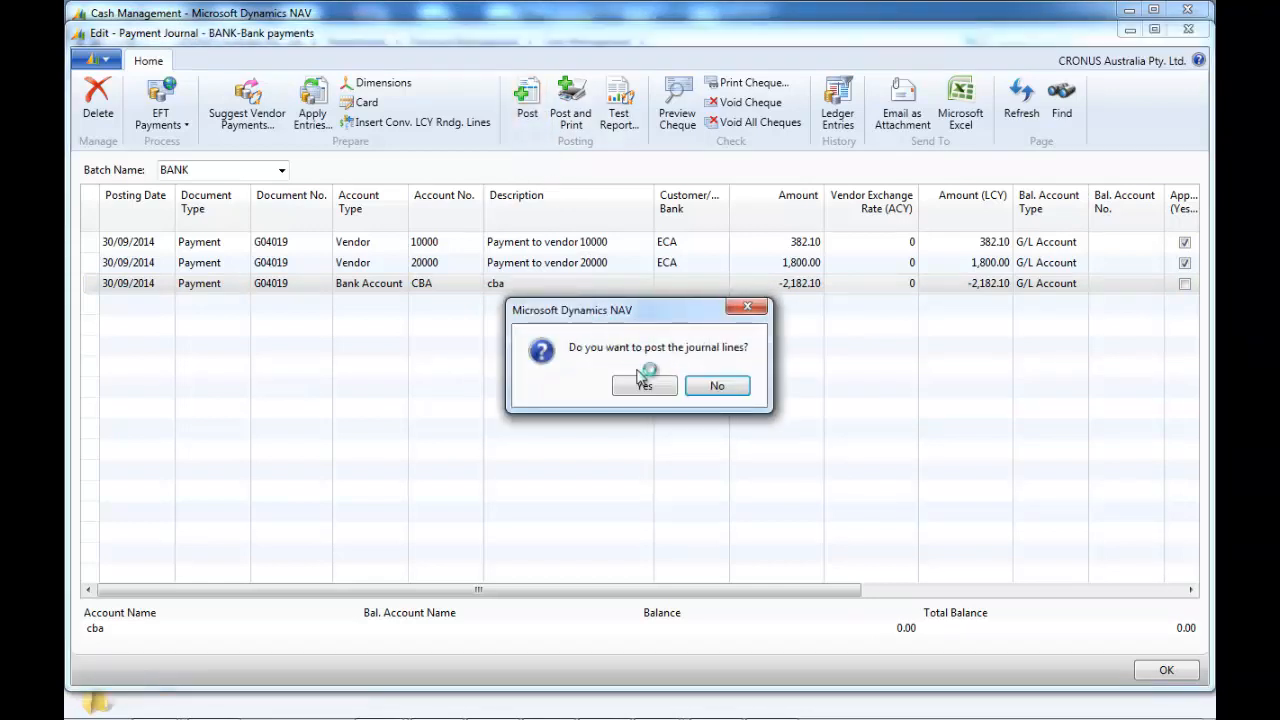
pyautogui.click(644, 384)
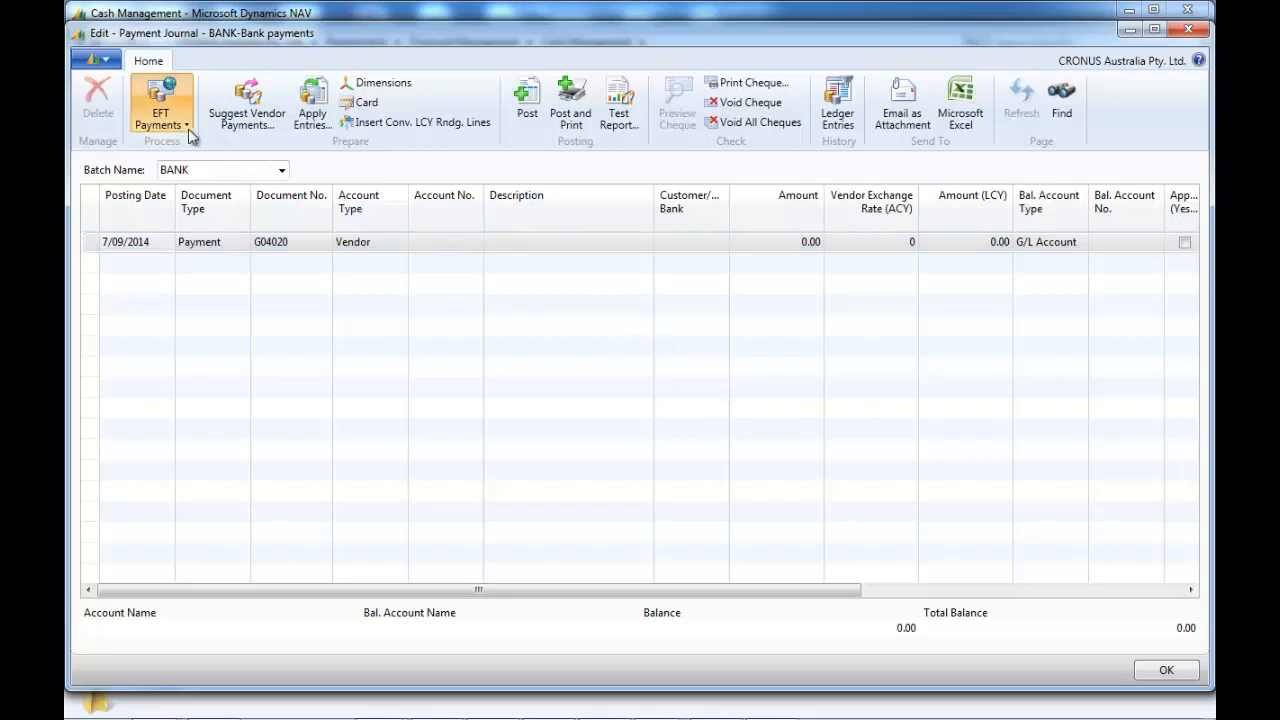
pyautogui.click(160, 100)
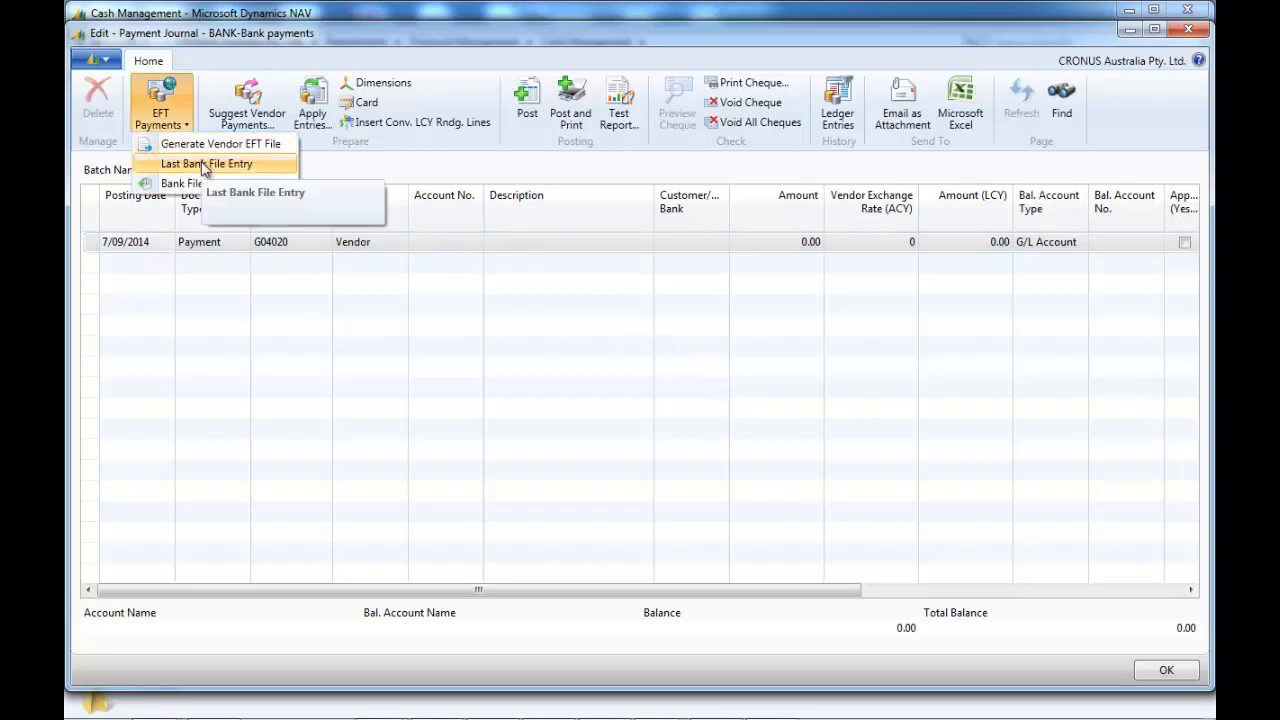
pyautogui.click(208, 164)
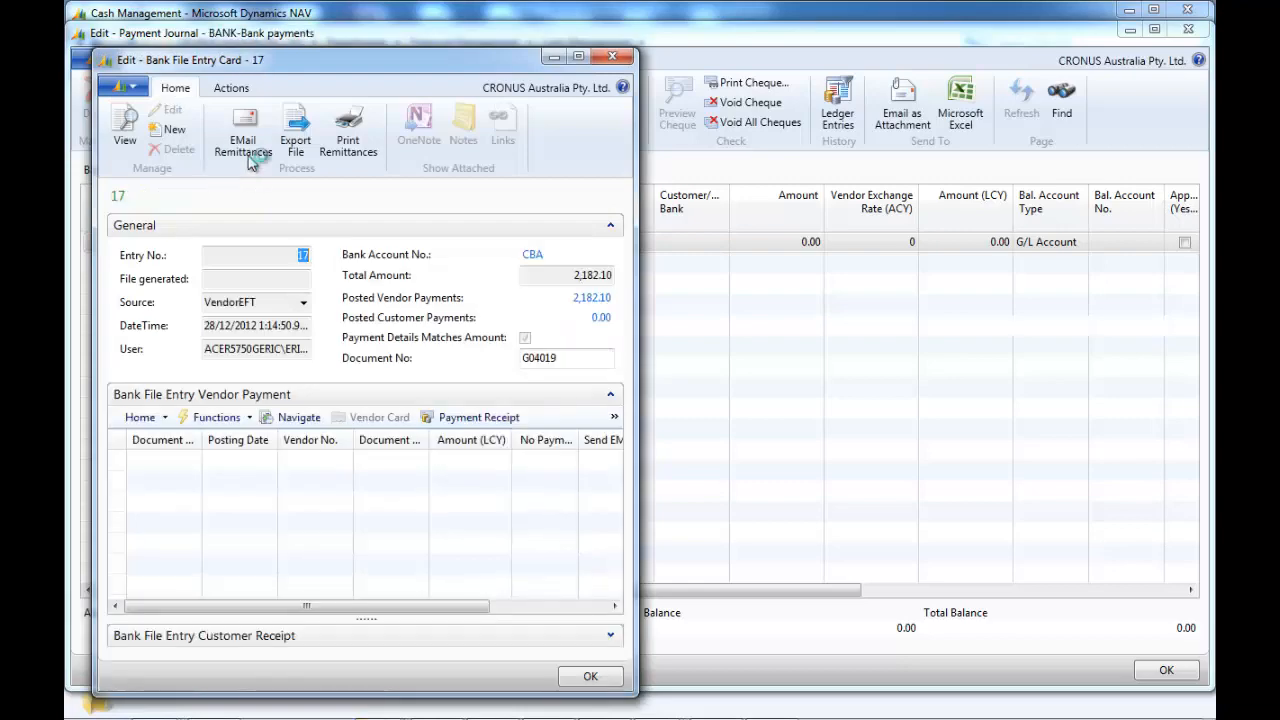
pyautogui.moveTo(358, 60); pyautogui.dragTo(504, 44)
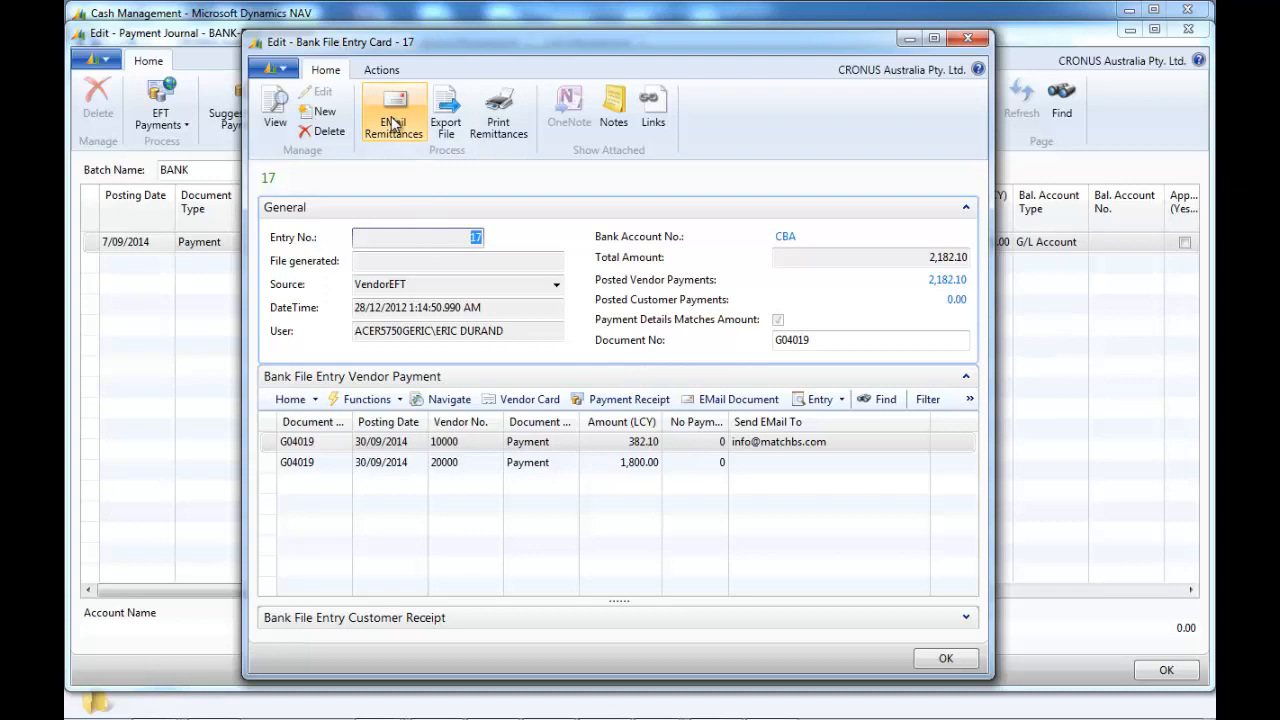
pyautogui.moveTo(498, 110)
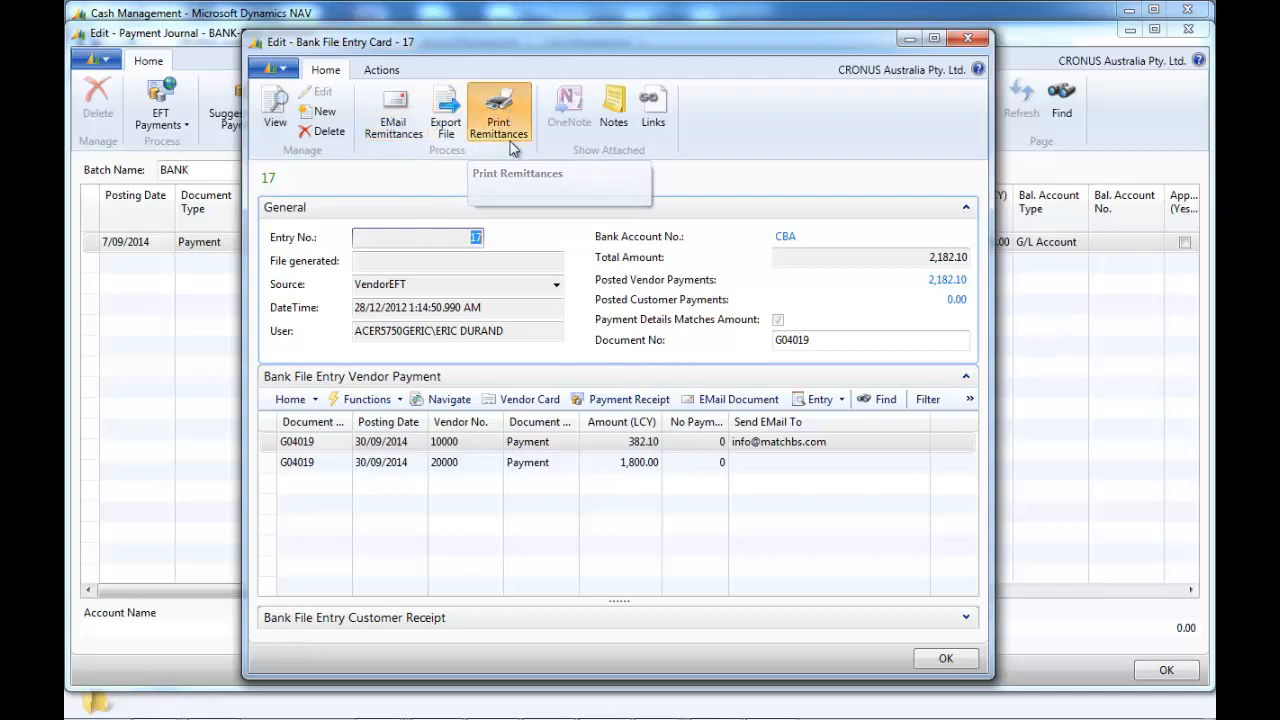
# - Enter an e-mail address on vendor 20000 AR Day Property Management's card from the second payment line
pyautogui.click(498, 110)
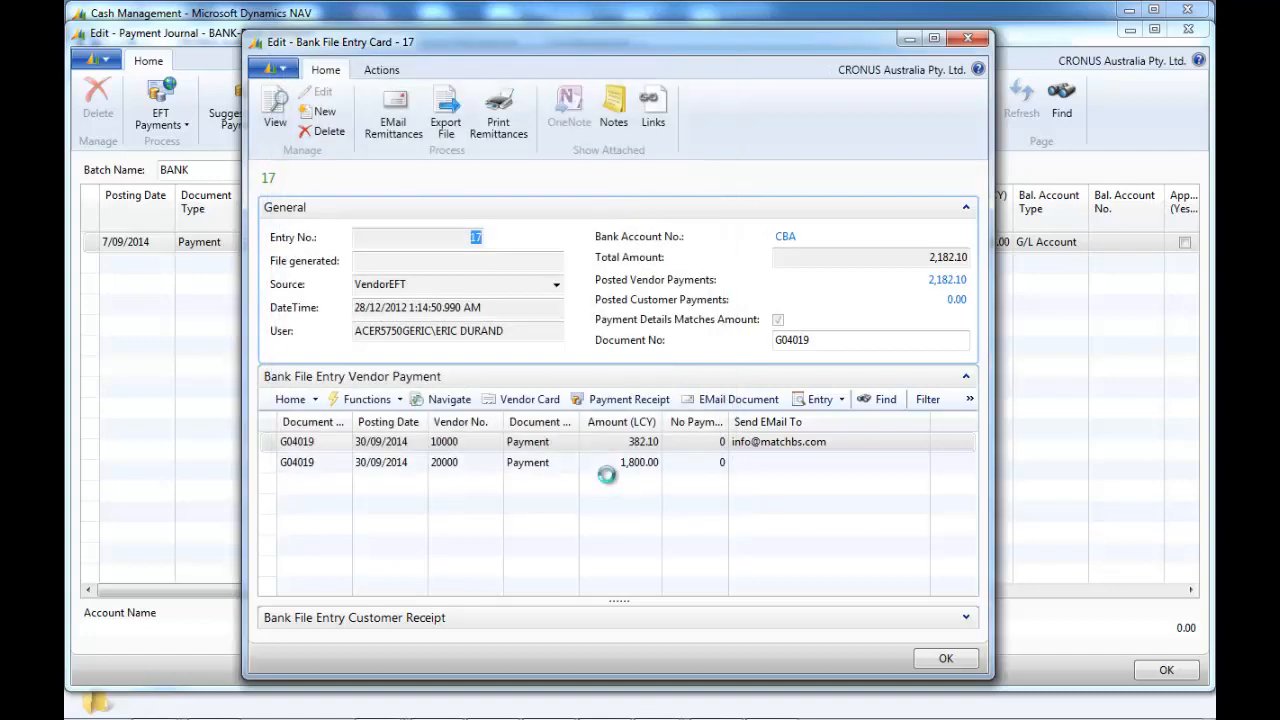
pyautogui.click(622, 400)
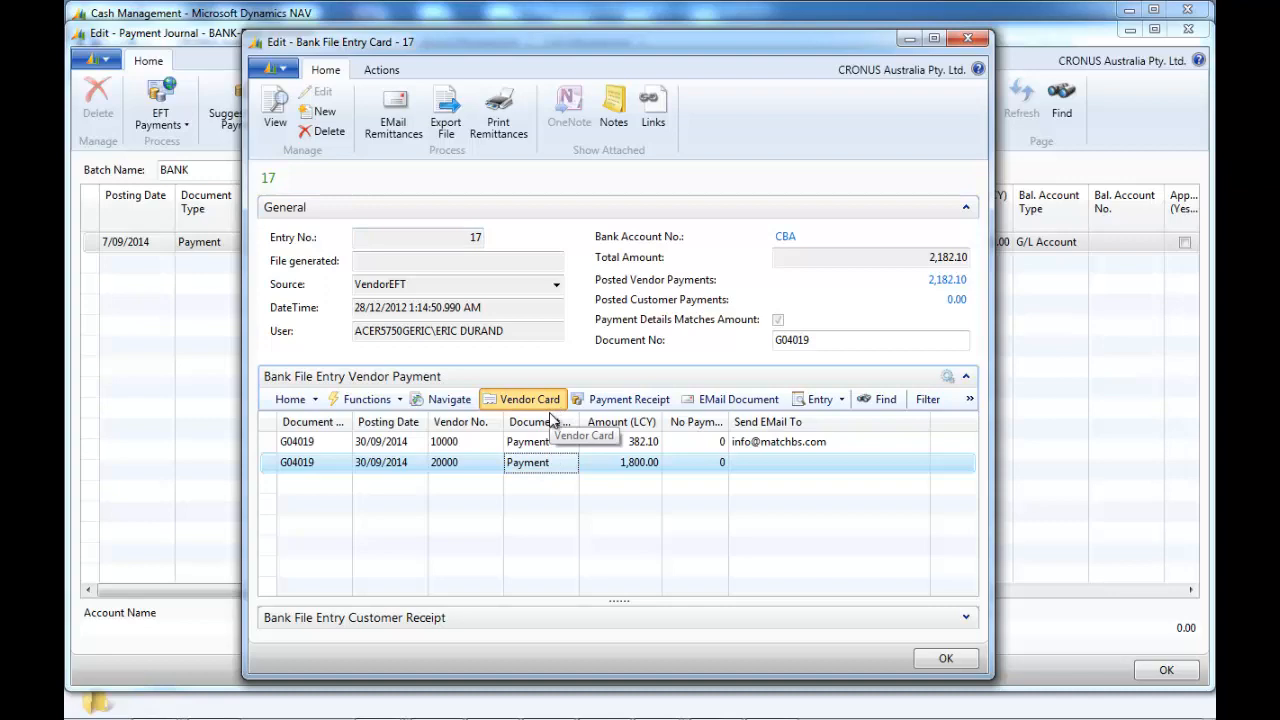
pyautogui.click(528, 400)
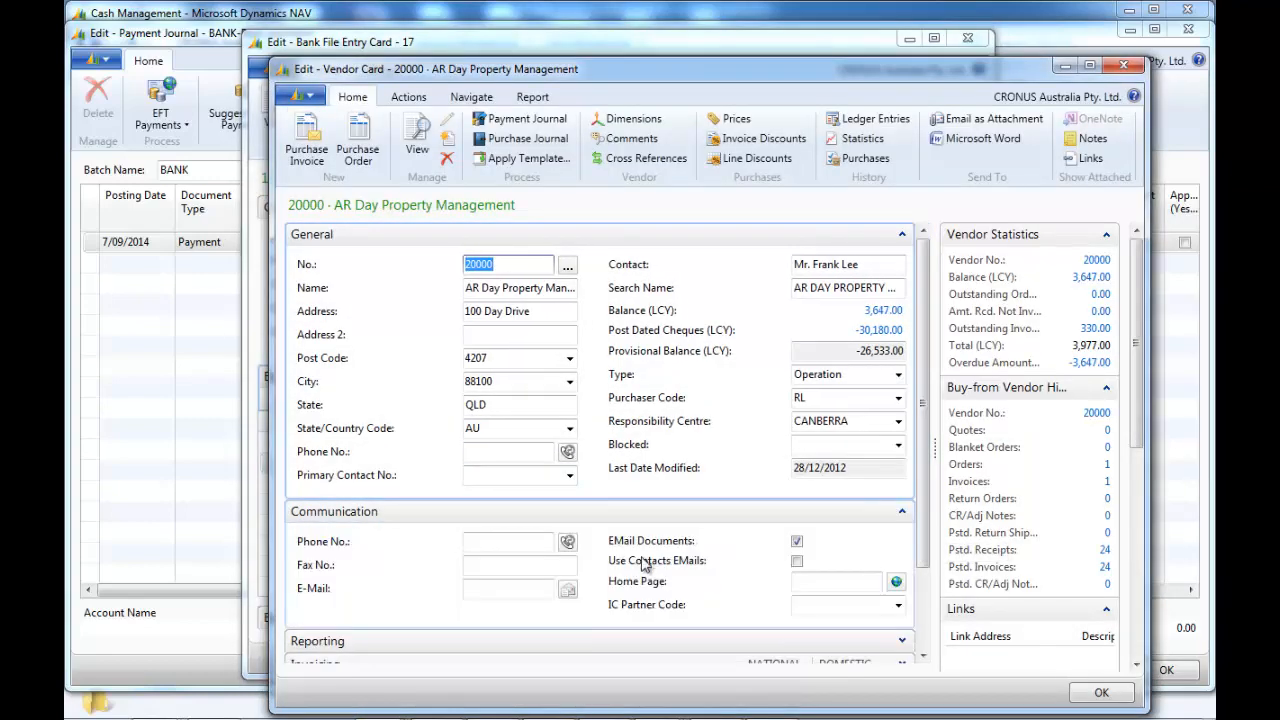
pyautogui.click(504, 588)
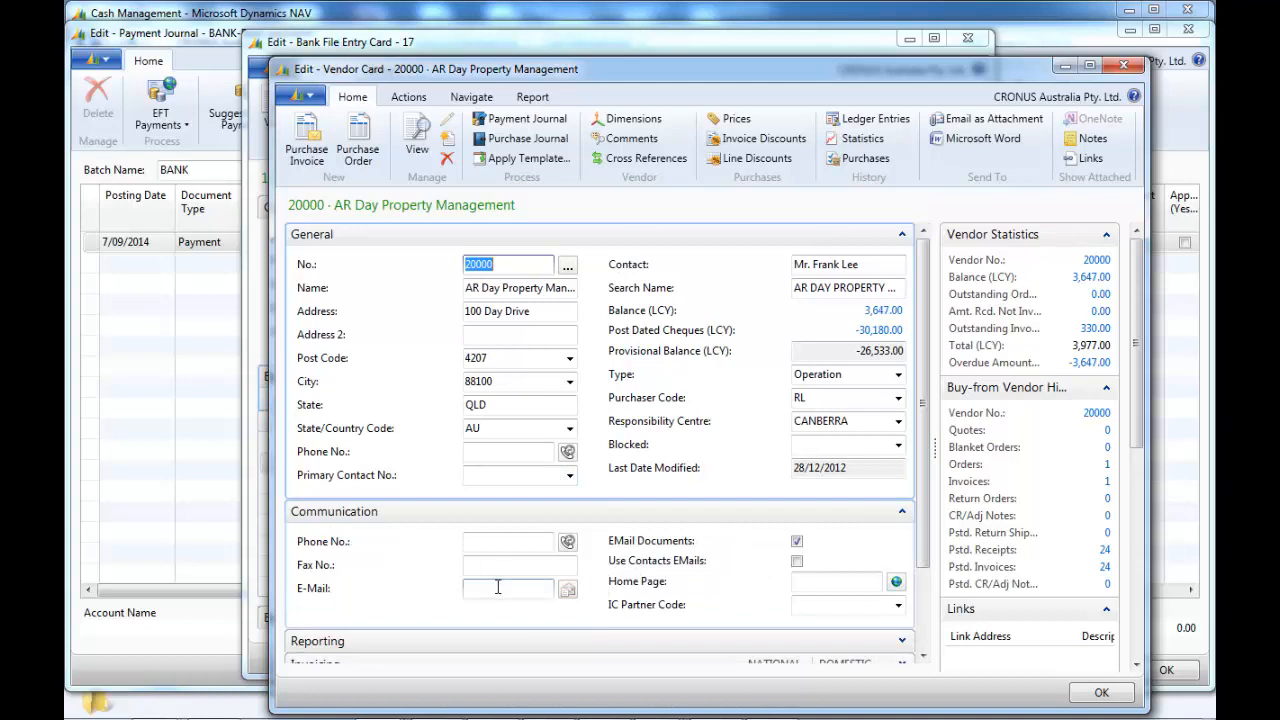
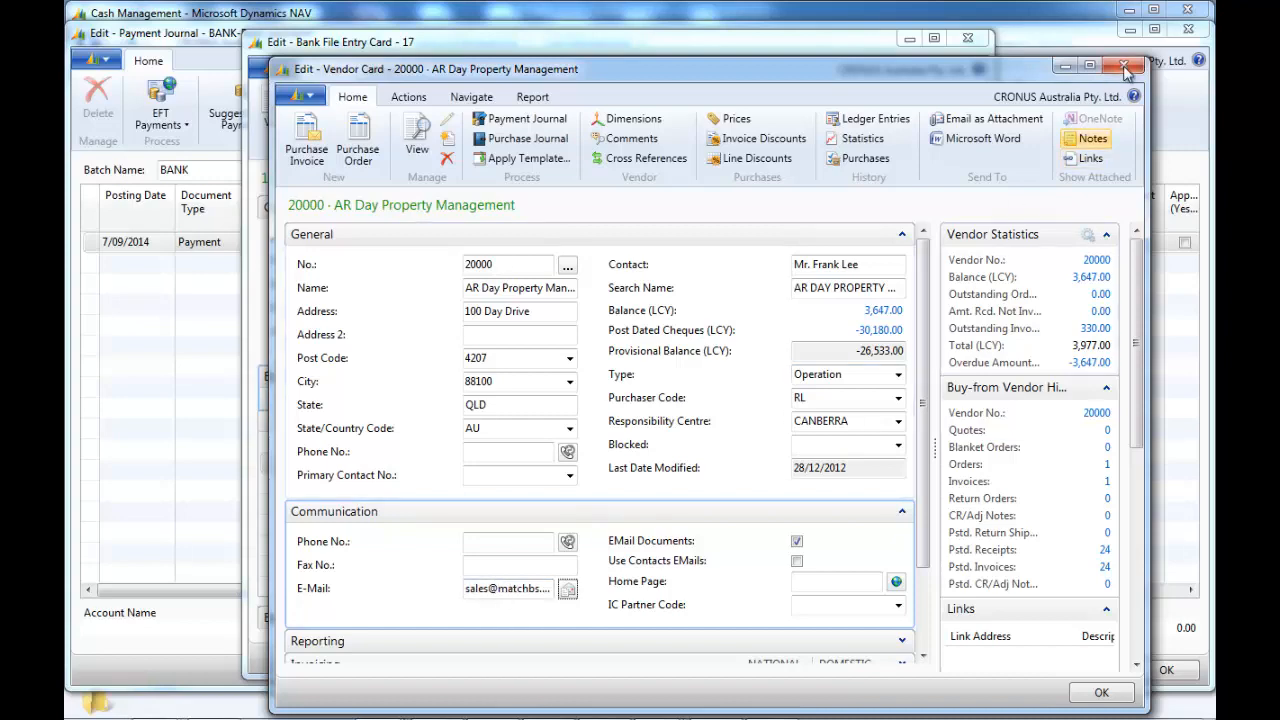
pyautogui.click(1124, 64)
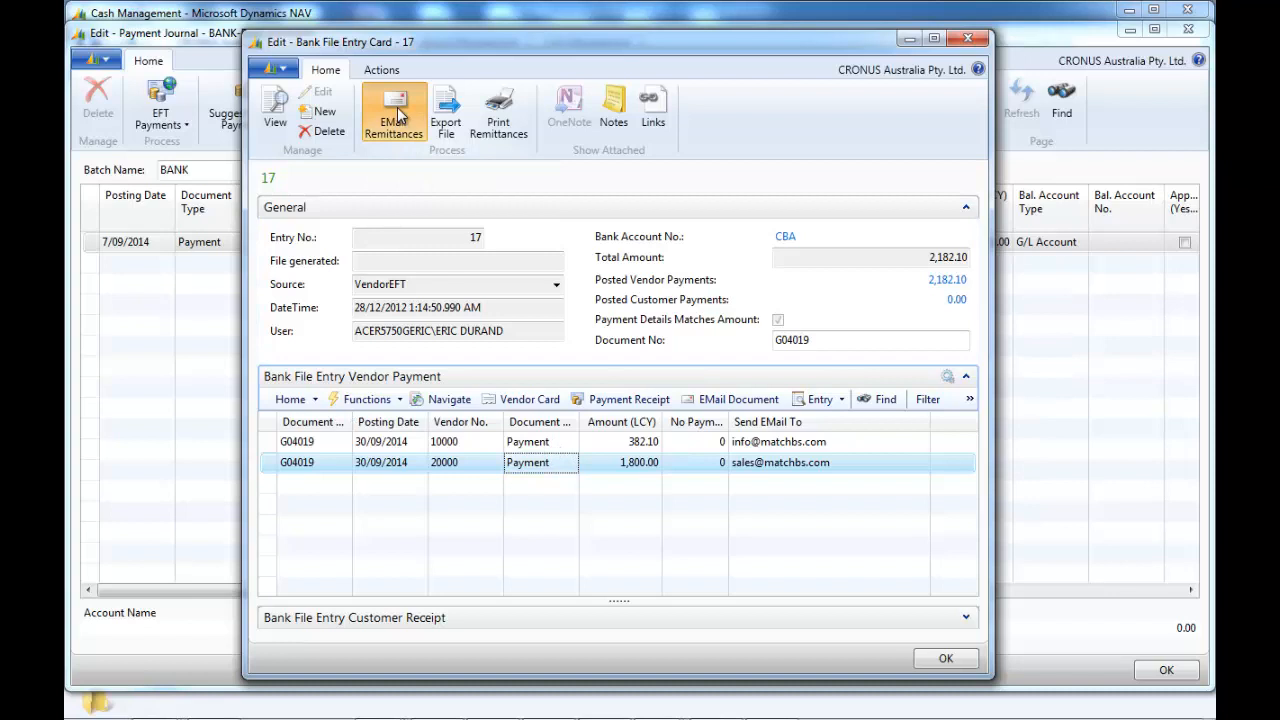
# - E-mail the remittance advices and show the vendor entries applied to payment G04019
pyautogui.click(392, 110)
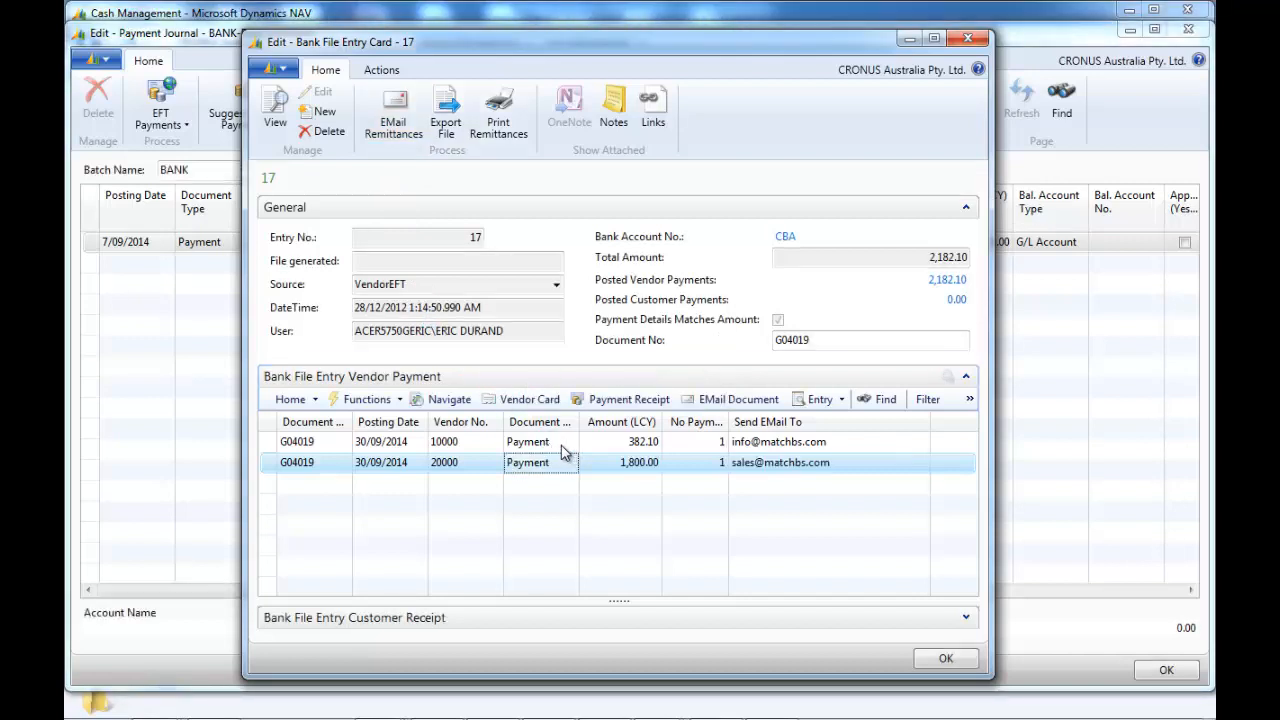
pyautogui.click(540, 442)
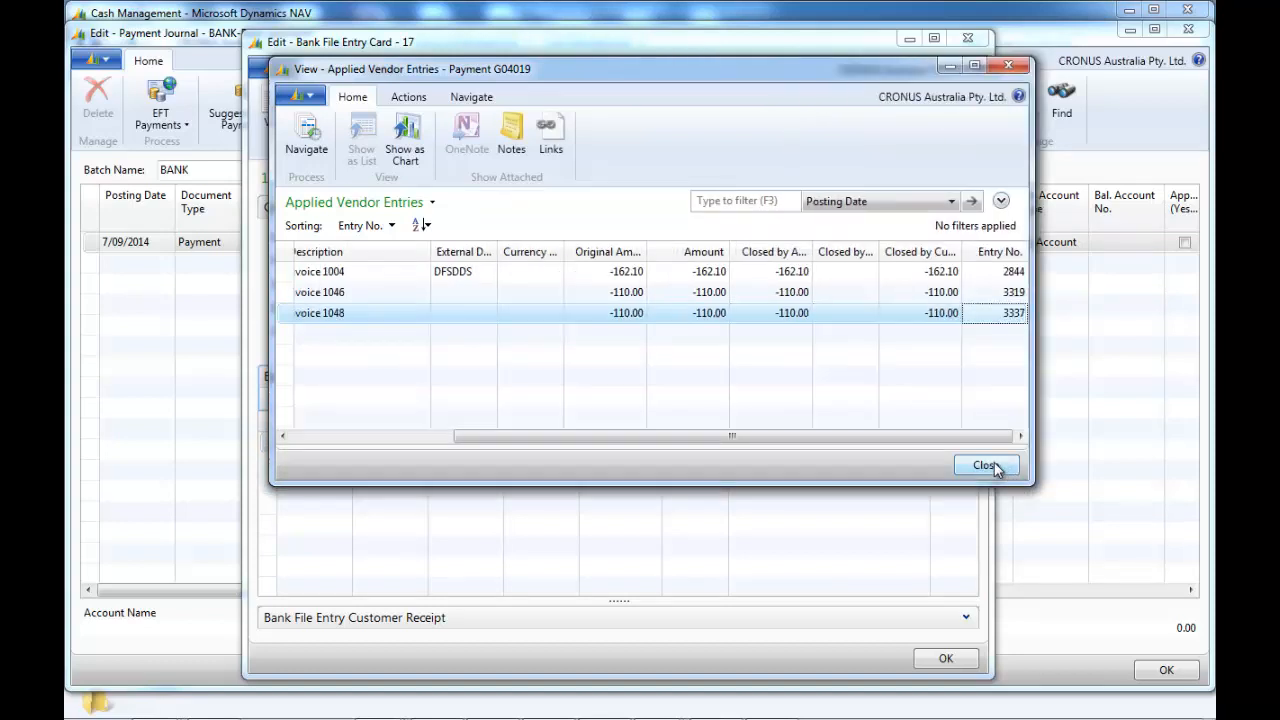
# - Export bank file entry 17 as an ABA text file and close the card
pyautogui.click(984, 464)
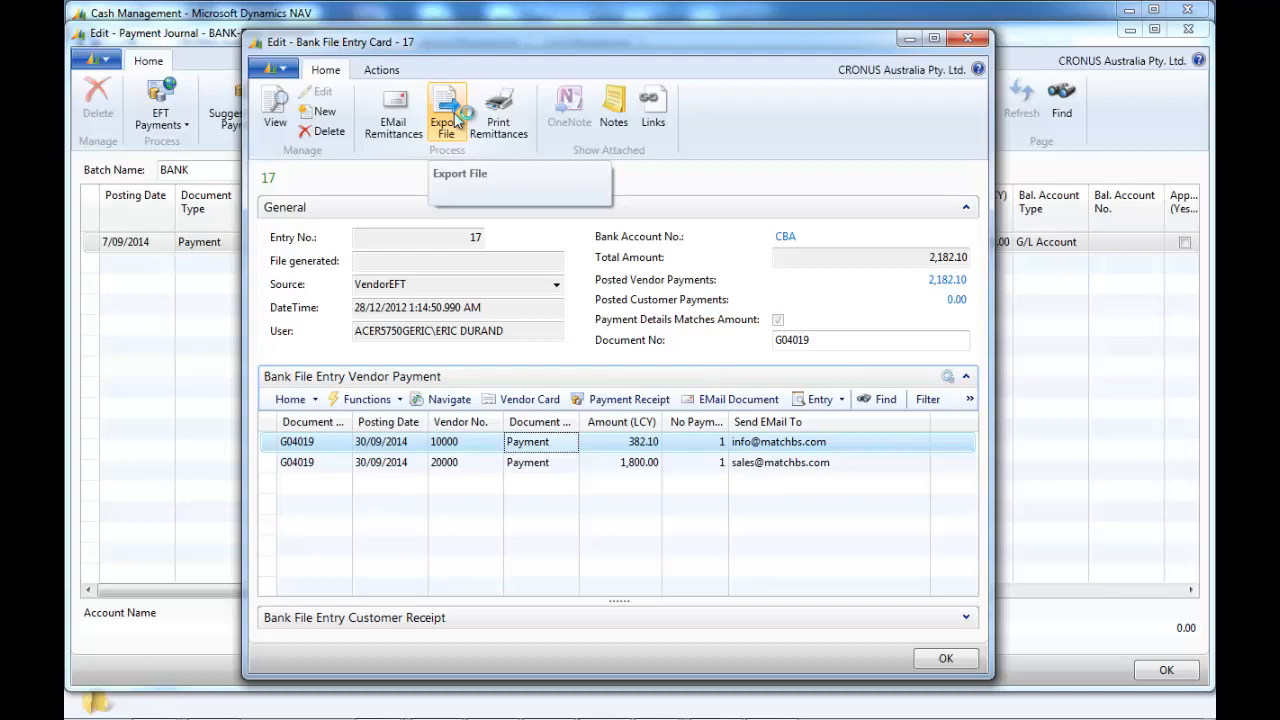
pyautogui.click(446, 110)
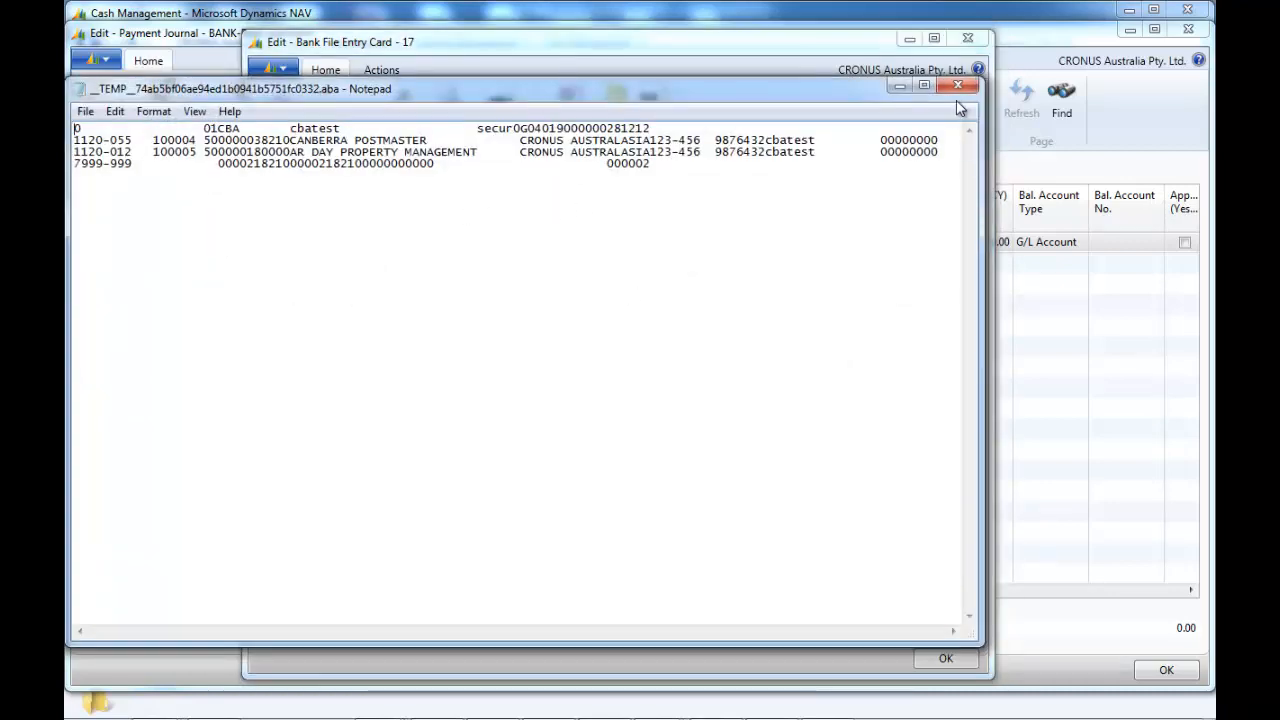
pyautogui.click(956, 84)
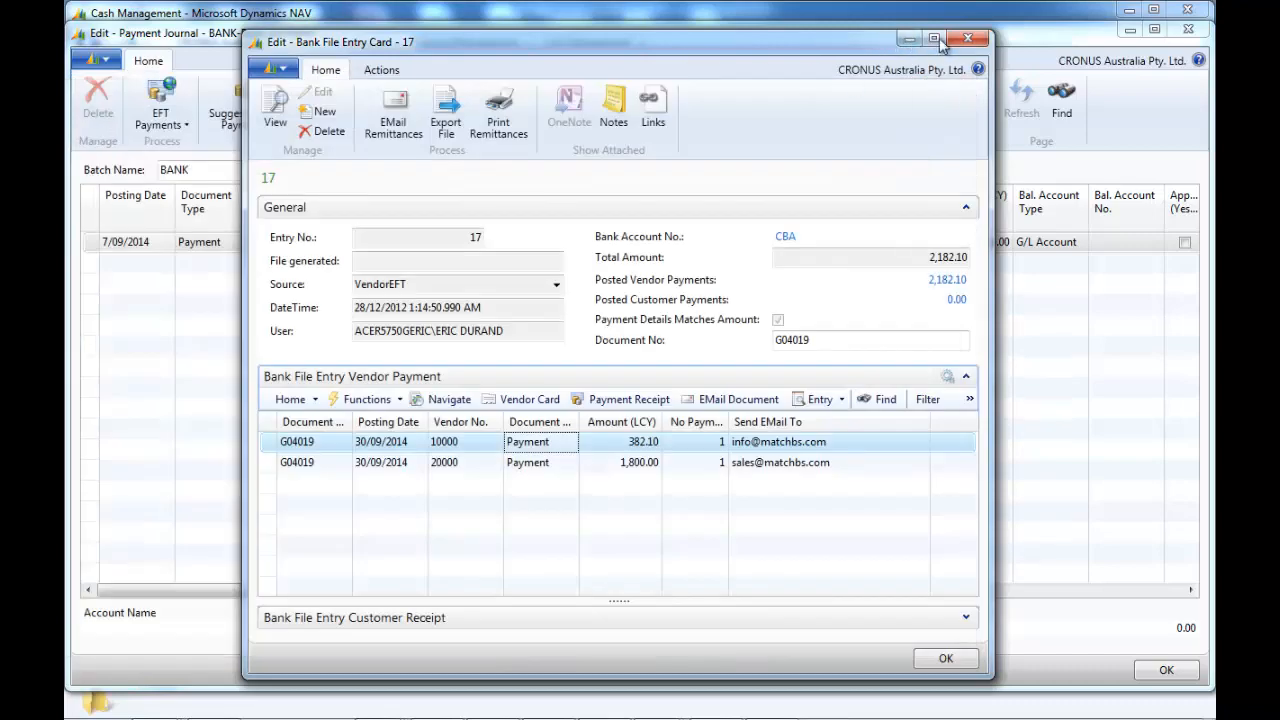
pyautogui.click(968, 38)
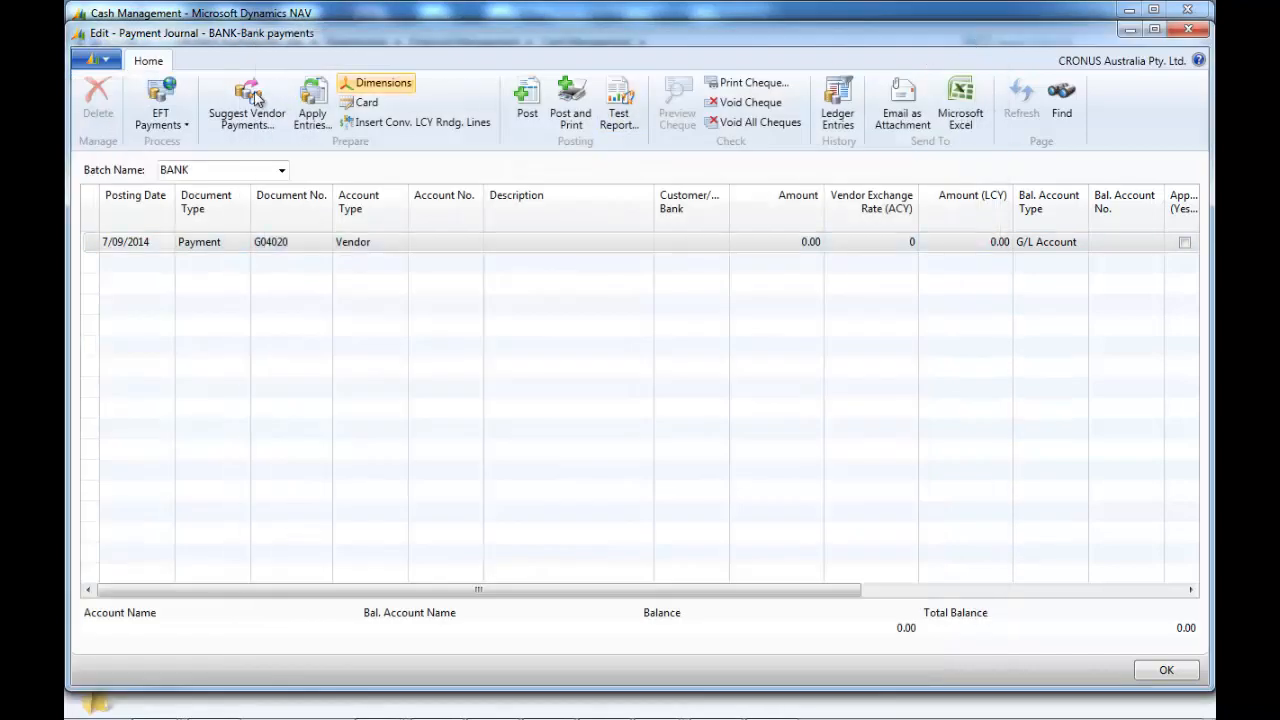
# - Review earlier bank file entry 16, a 377.00 payment record, from the bank file entries list
pyautogui.click(160, 100)
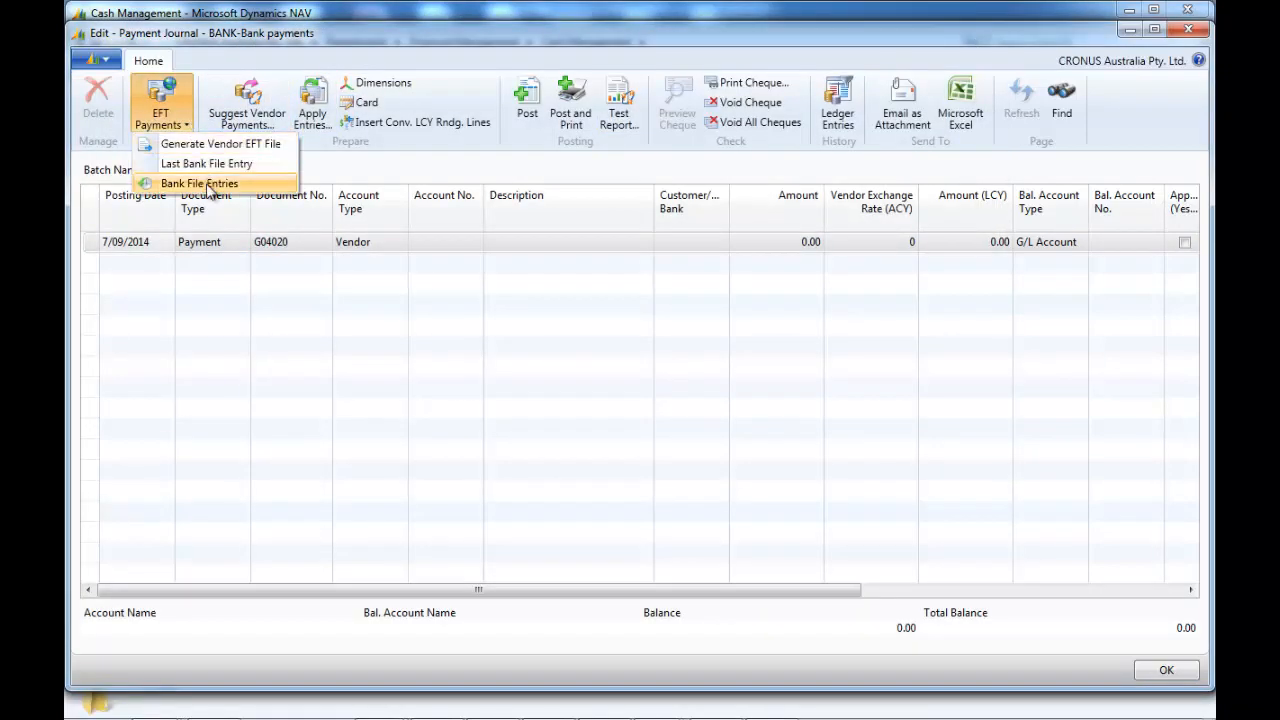
pyautogui.click(200, 184)
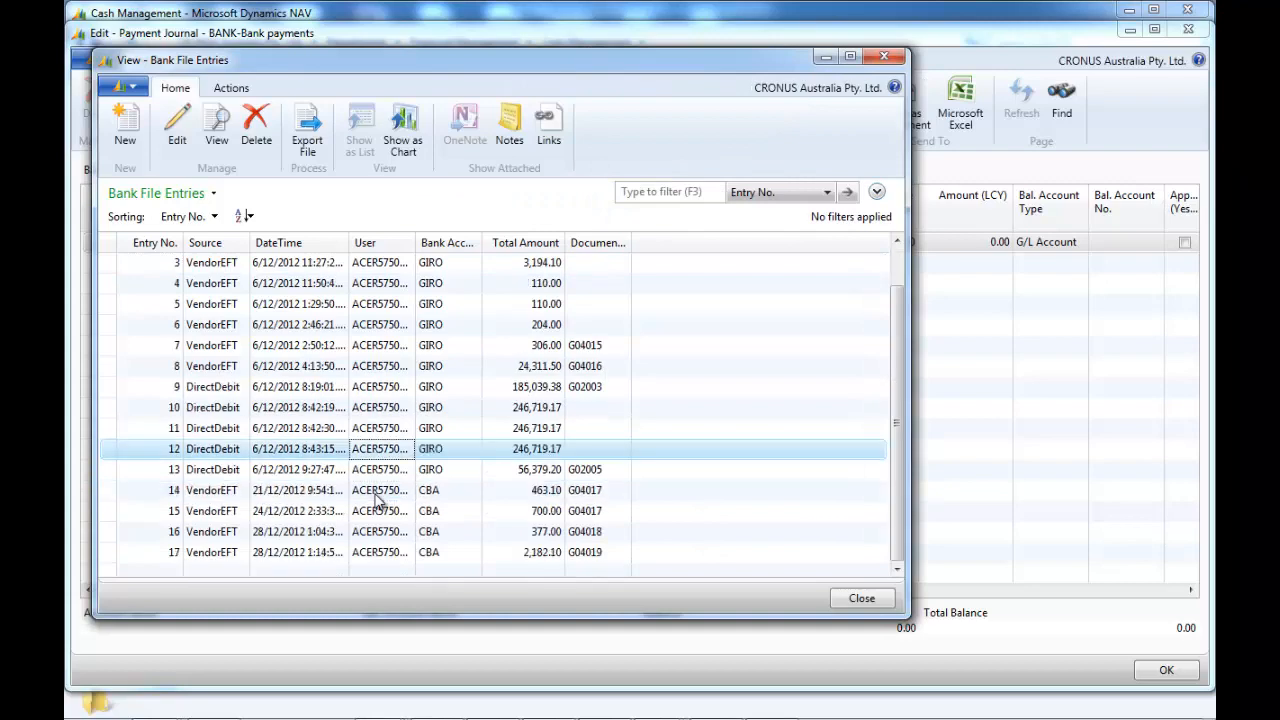
pyautogui.click(290, 532)
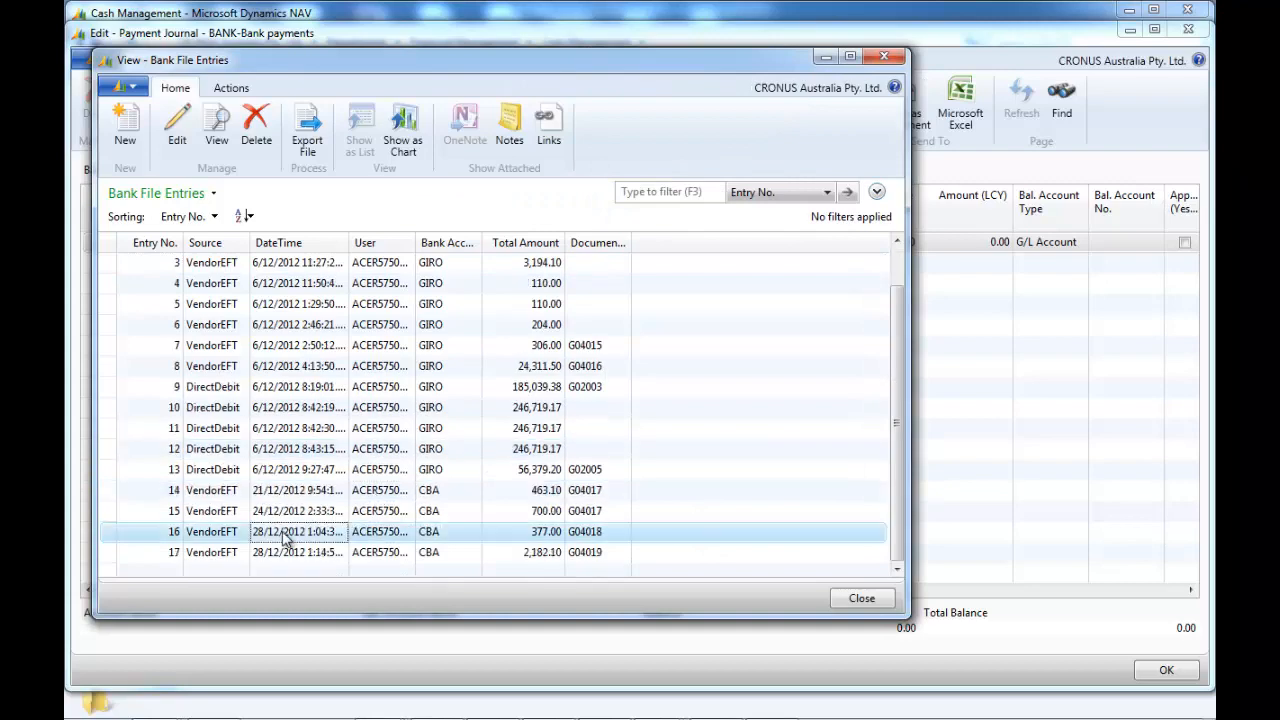
pyautogui.doubleClick(300, 532)
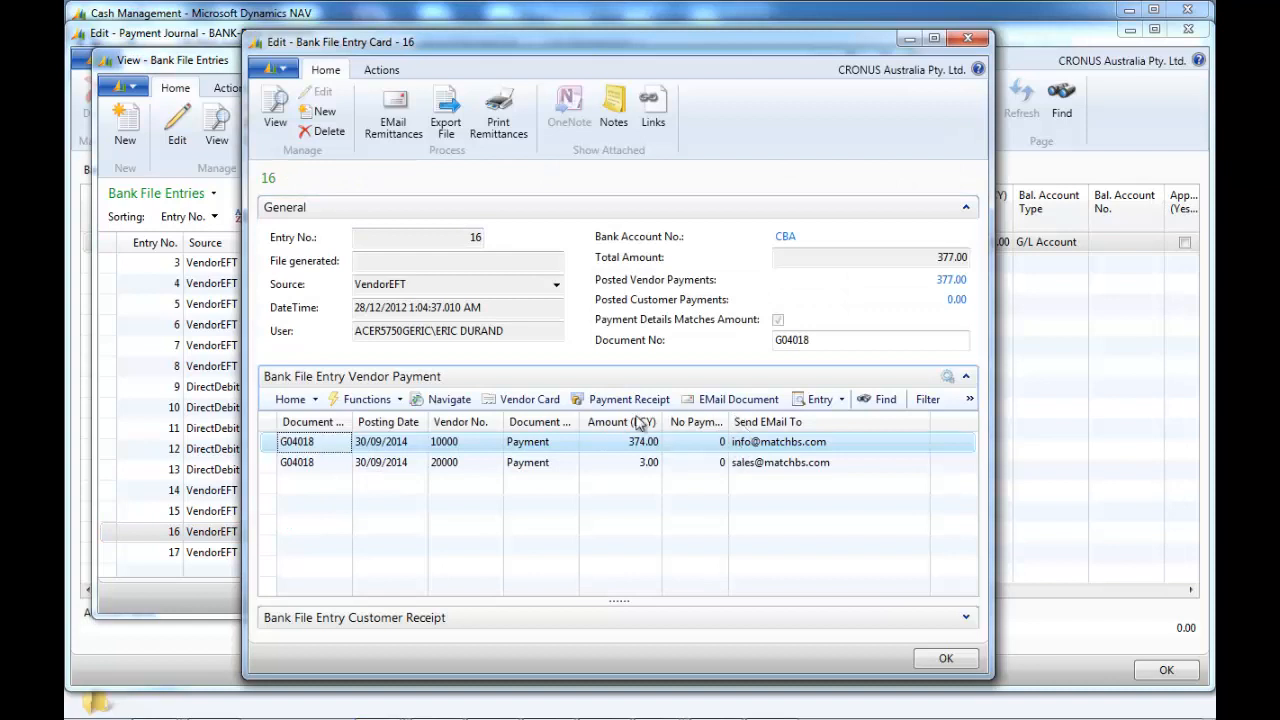
pyautogui.moveTo(624, 432)
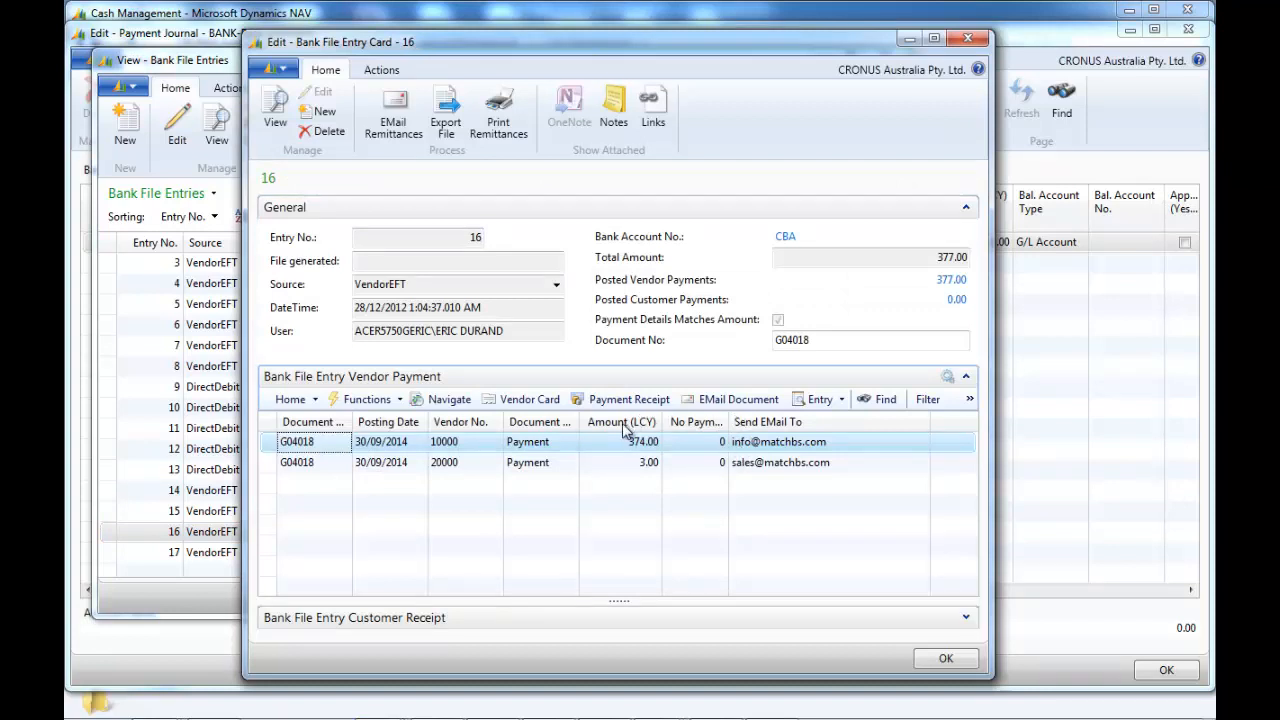
pyautogui.moveTo(932, 152)
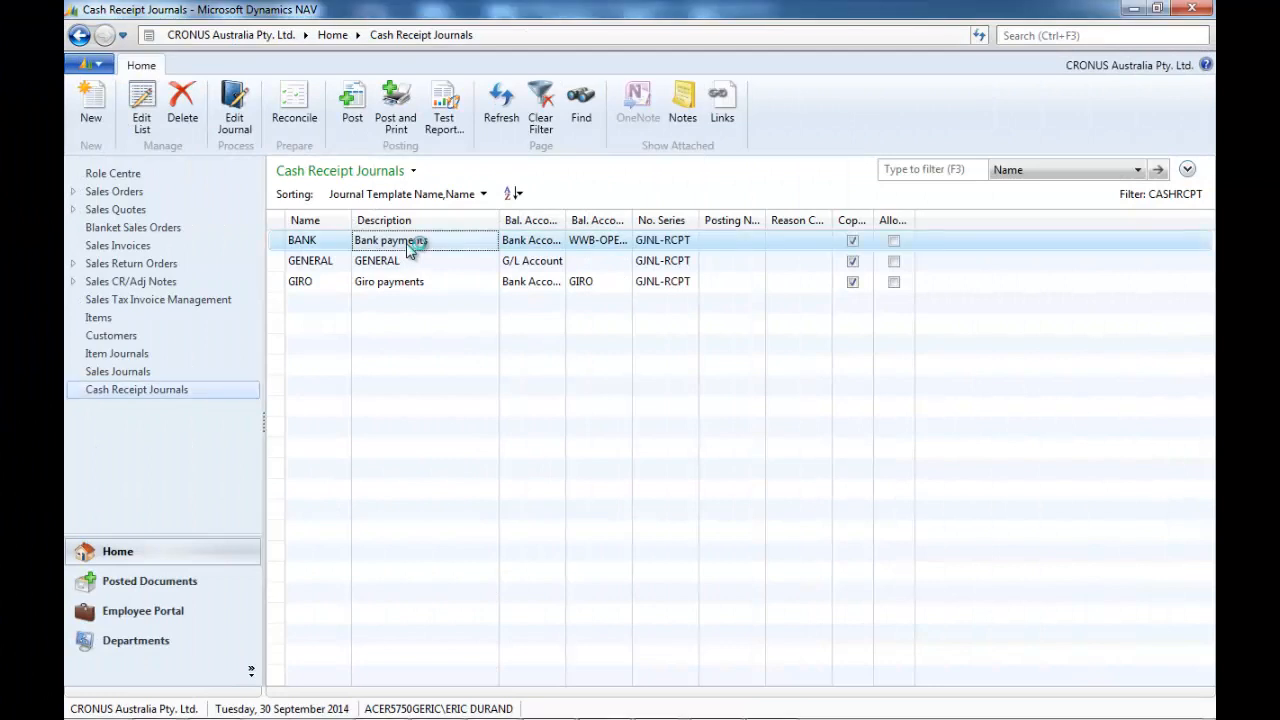
# - Suggest customer payments for direct debit in the BANK cash receipt journal and show its direct debit choices
pyautogui.doubleClick(390, 240)
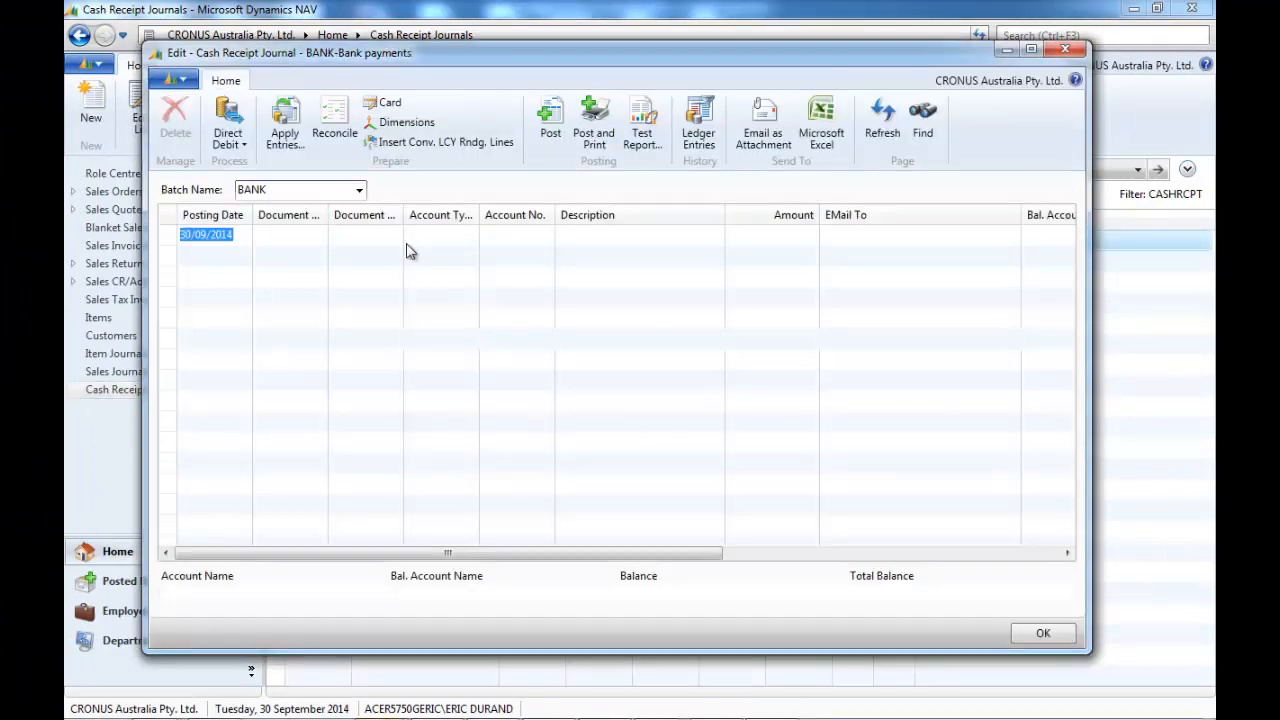
pyautogui.click(228, 120)
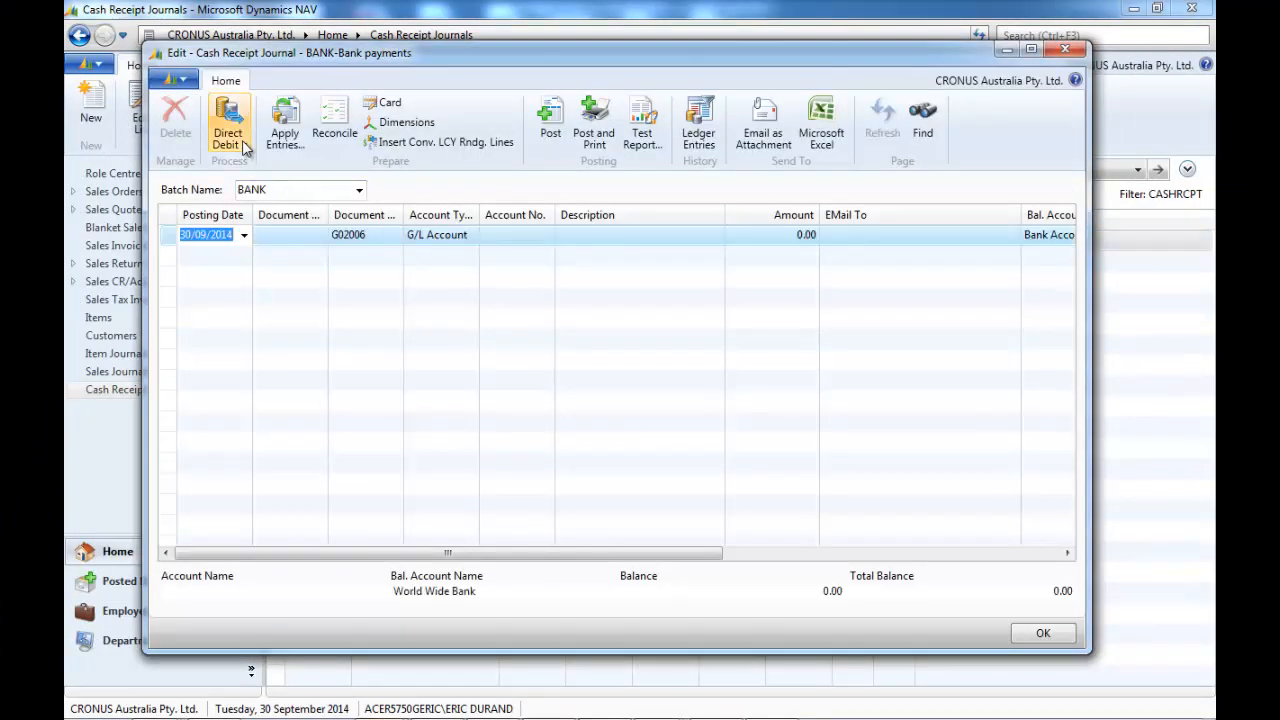
pyautogui.click(228, 120)
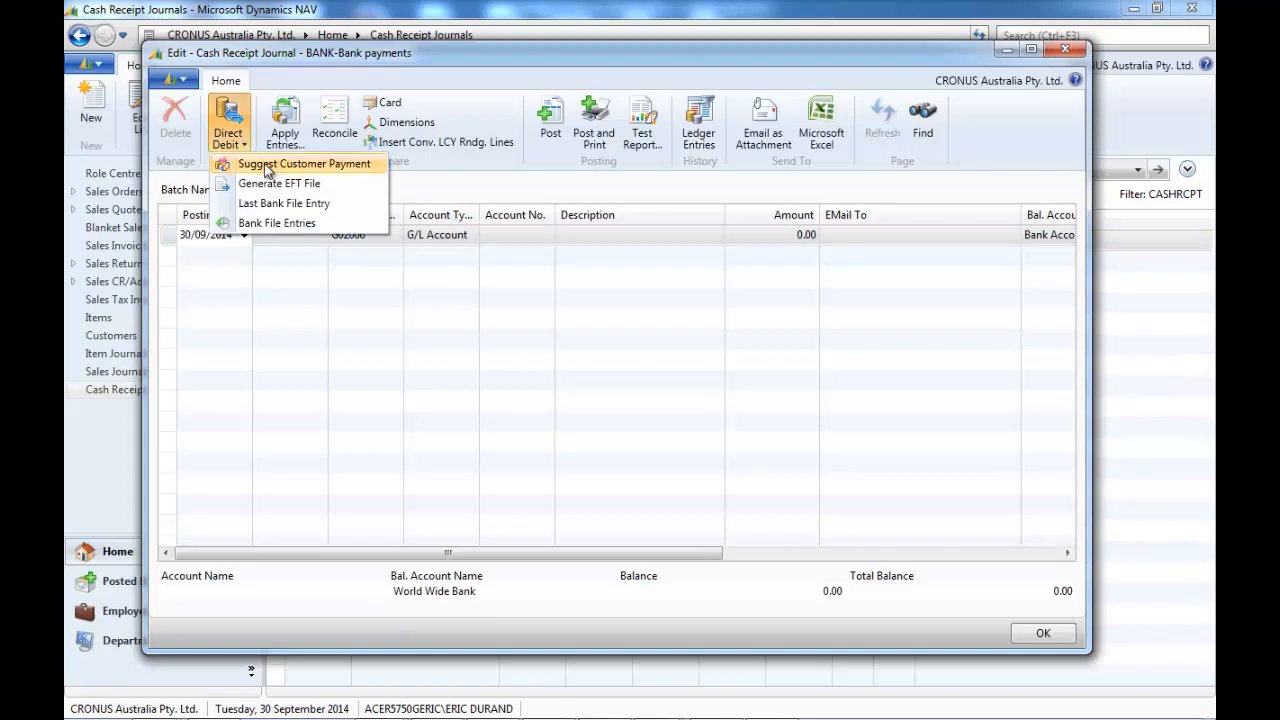
pyautogui.click(304, 164)
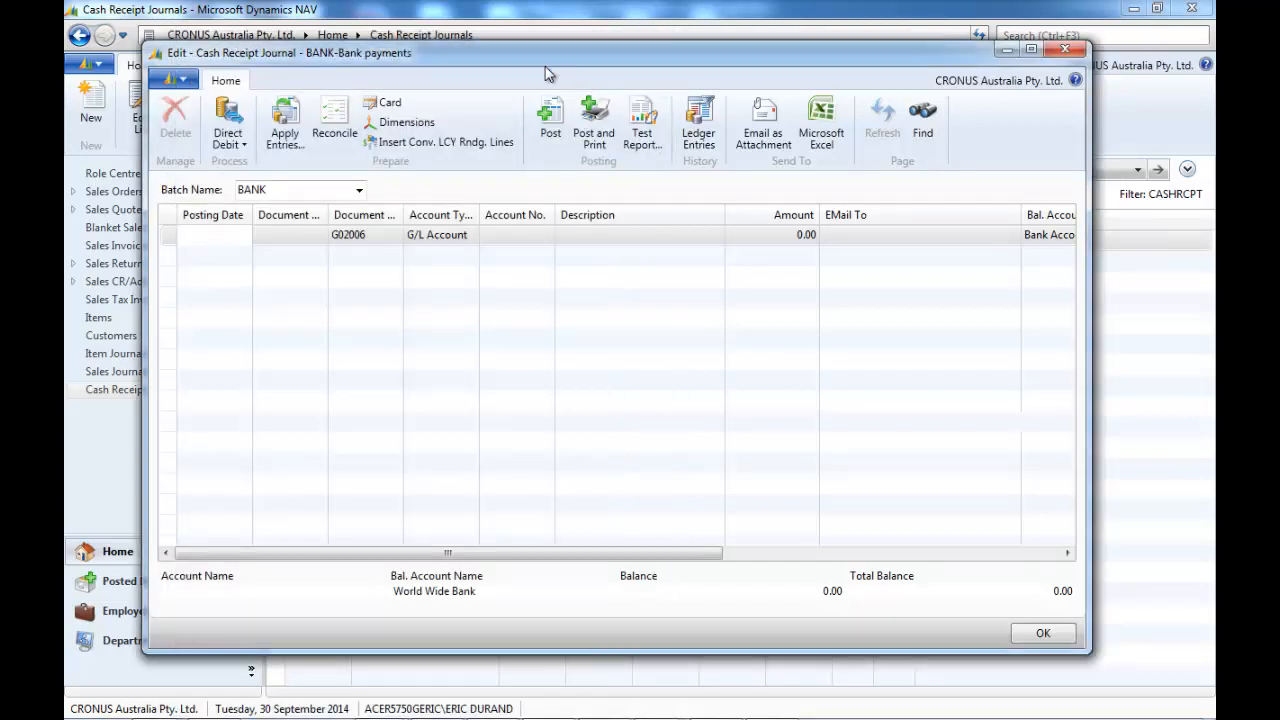
pyautogui.click(228, 120)
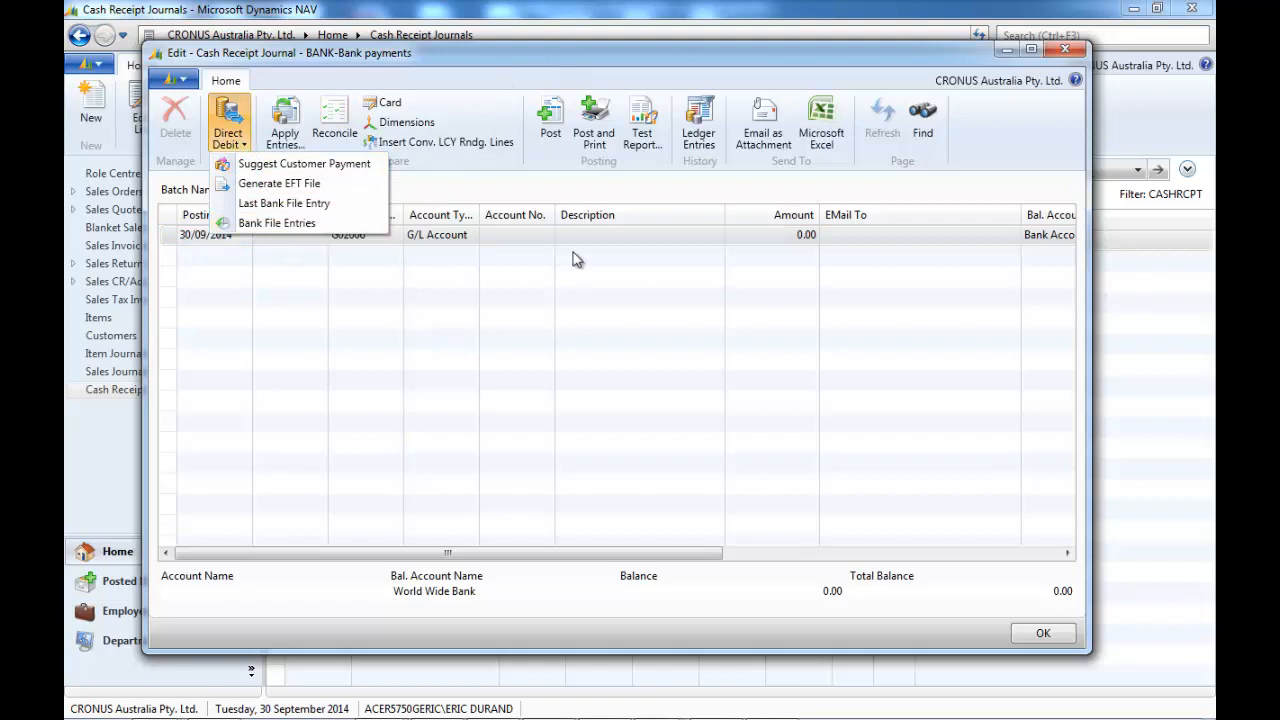
pyautogui.moveTo(550, 120)
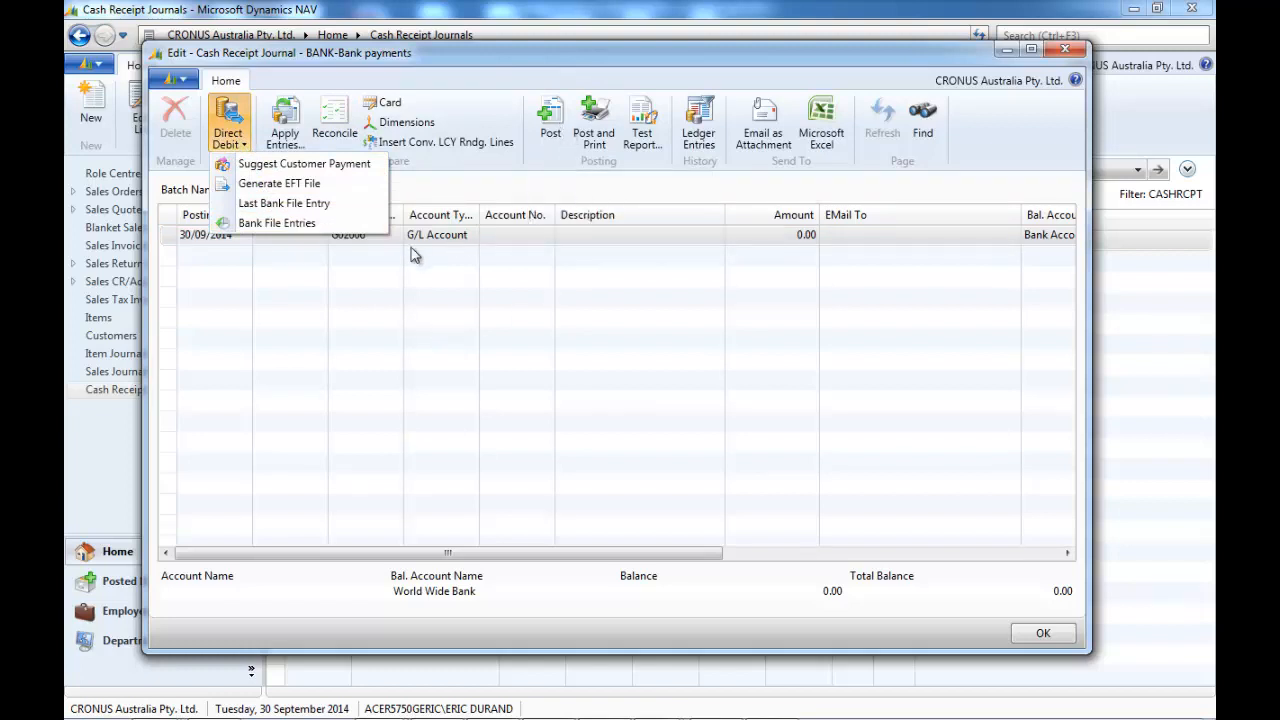
pyautogui.moveTo(284, 204)
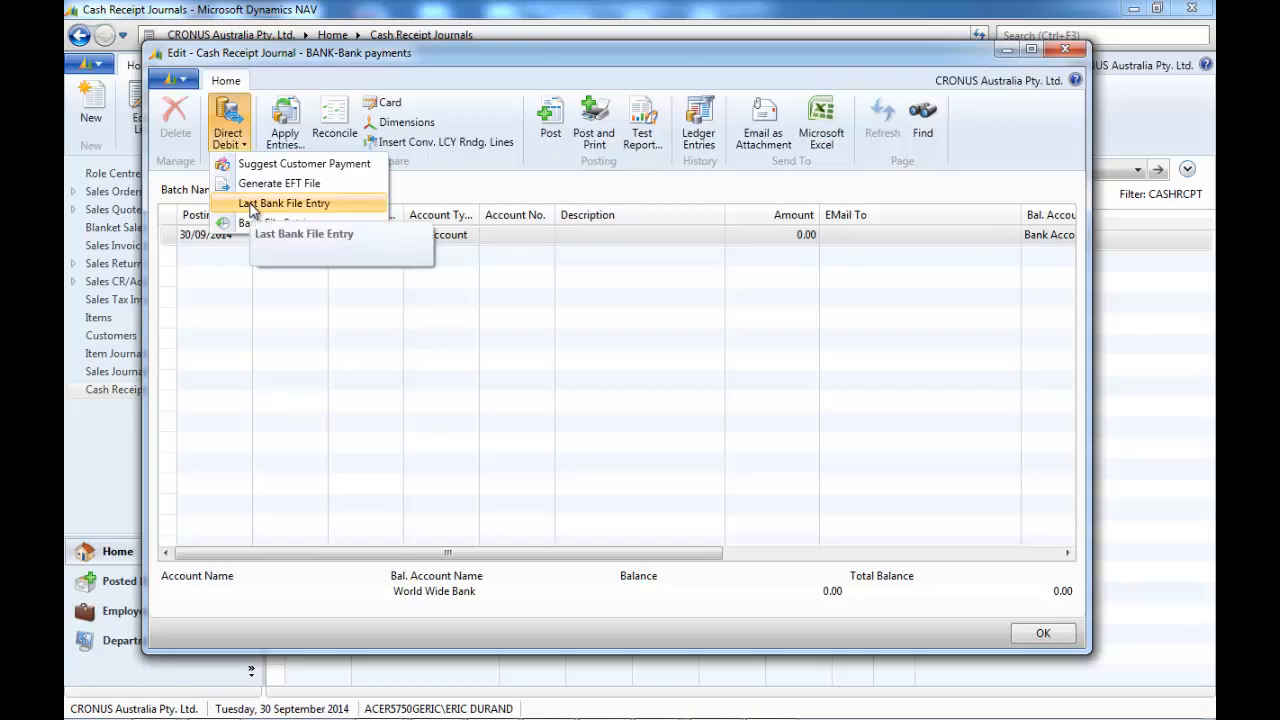
pyautogui.moveTo(290, 222)
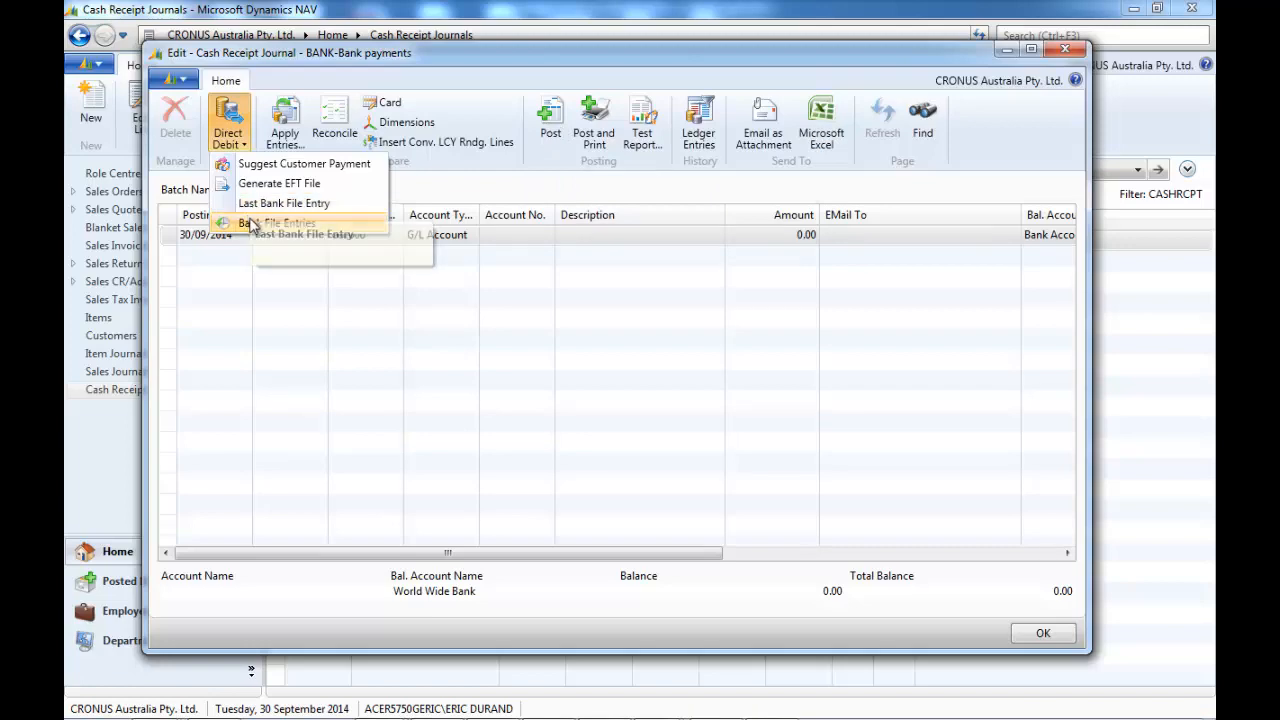
# - Review direct debit bank file entry 13 of 56,379.20 for G02005, then close back to the journals list
pyautogui.click(282, 222)
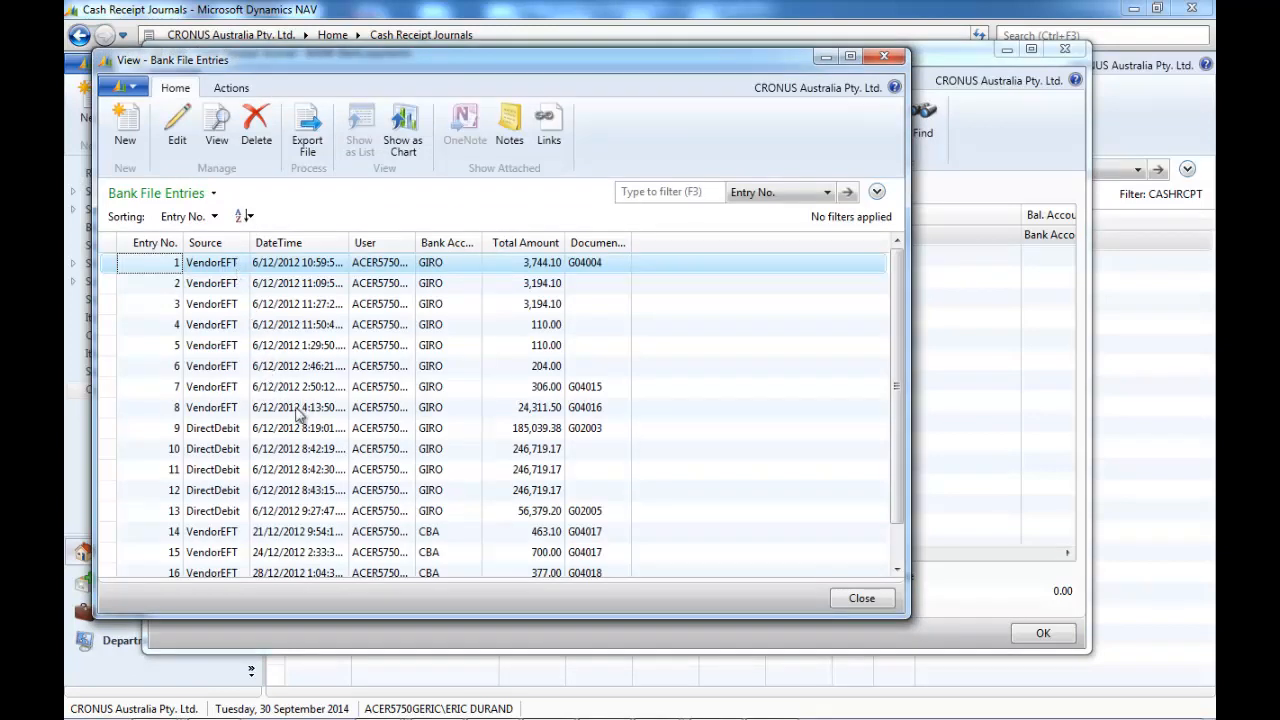
pyautogui.click(296, 512)
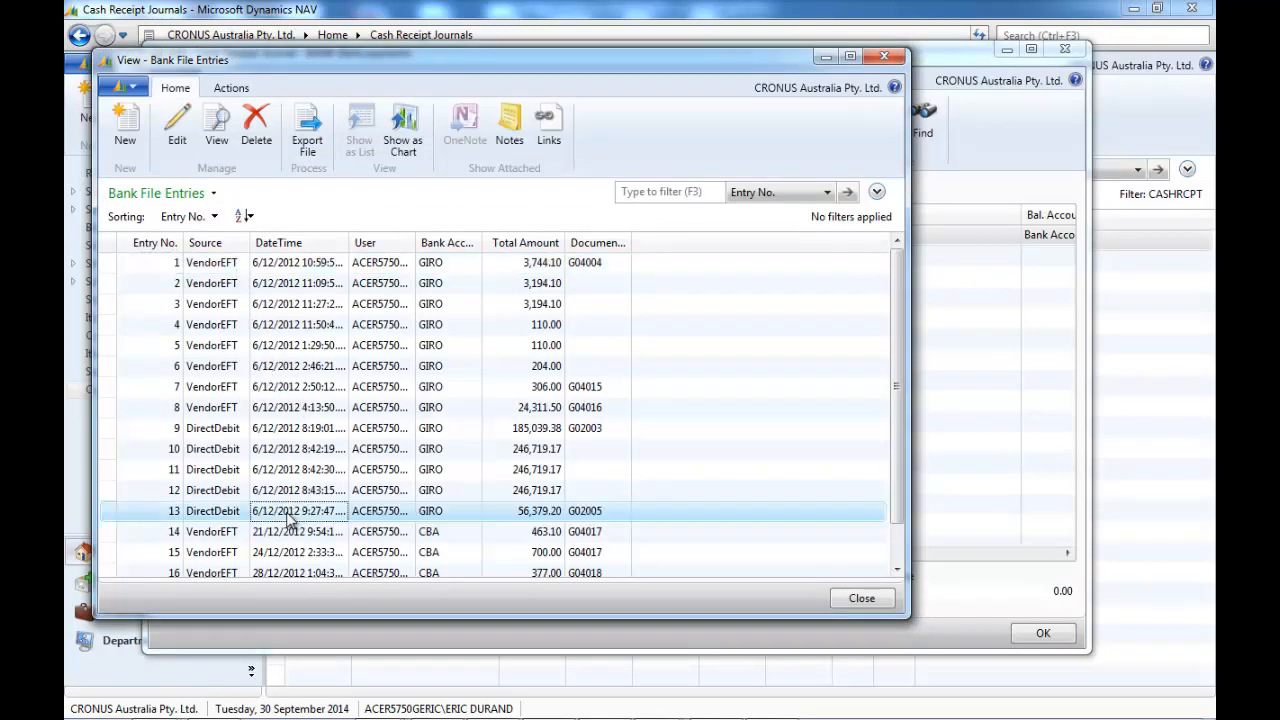
pyautogui.doubleClick(290, 512)
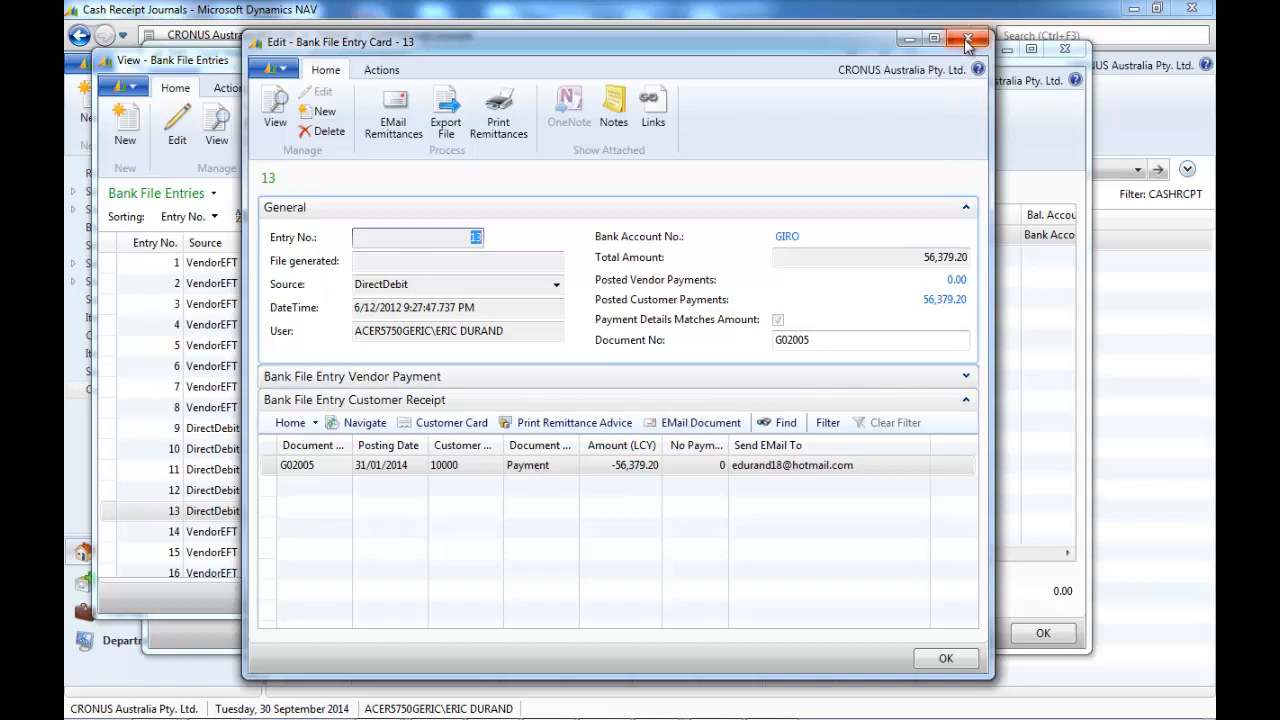
pyautogui.click(966, 40)
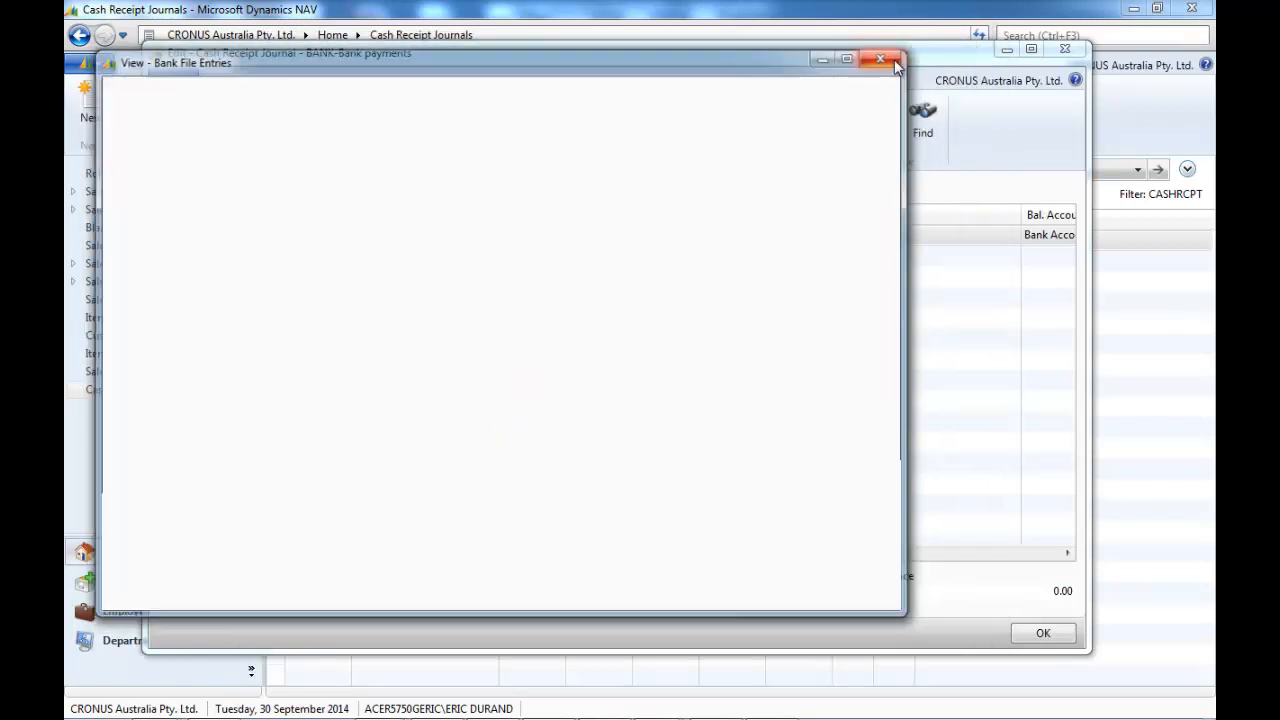
pyautogui.click(880, 60)
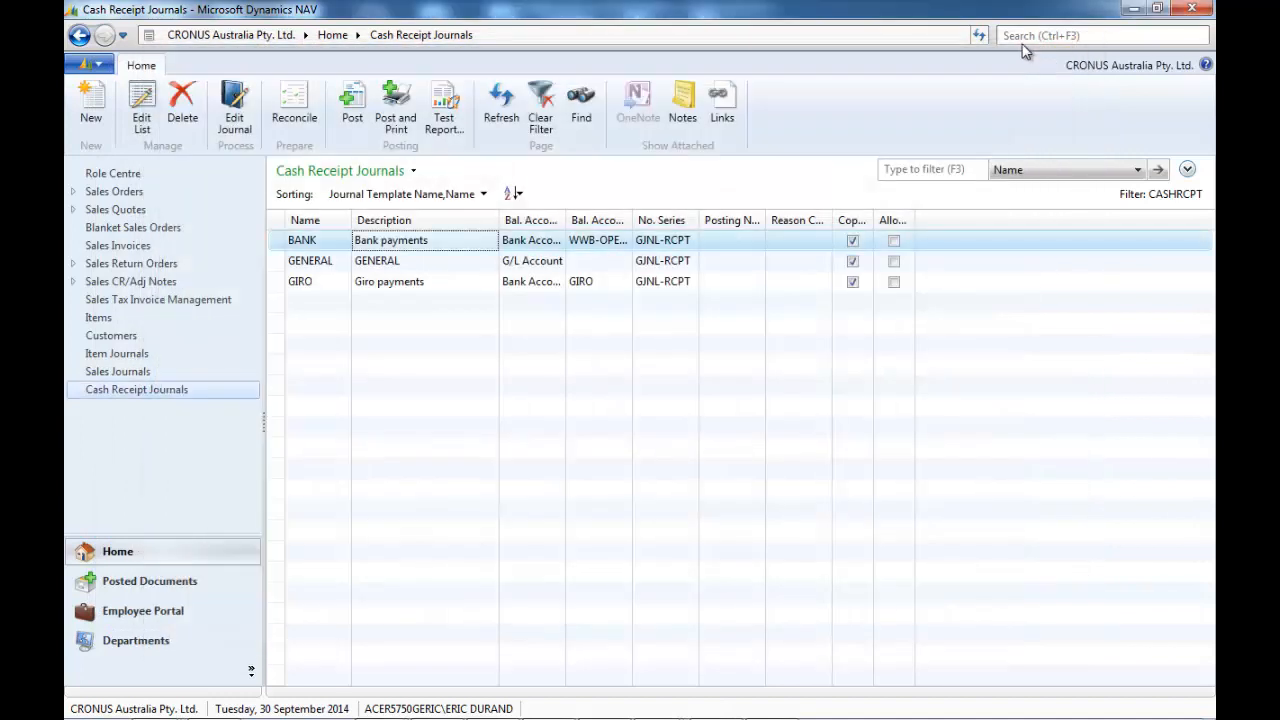
# - Search 'bank se' for Bank Setup and check the BPAY biller code and BPay Nos. lookup
pyautogui.write('b')
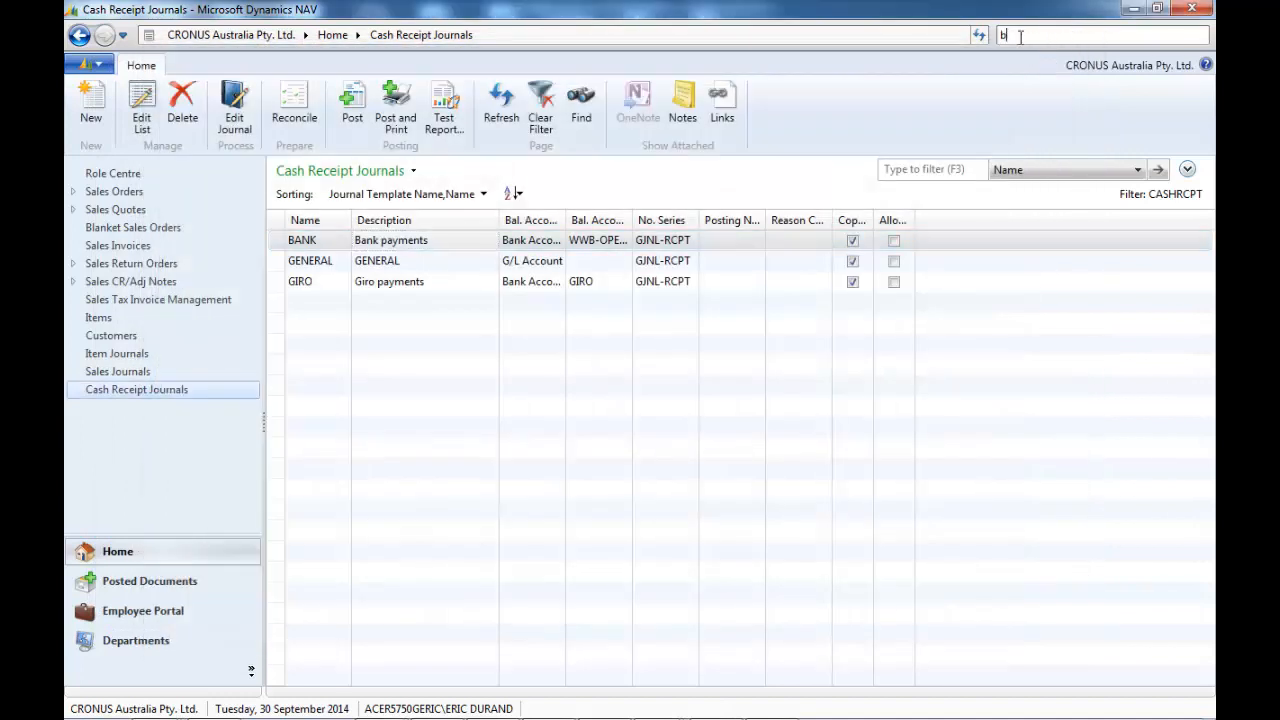
pyautogui.write('ank se')
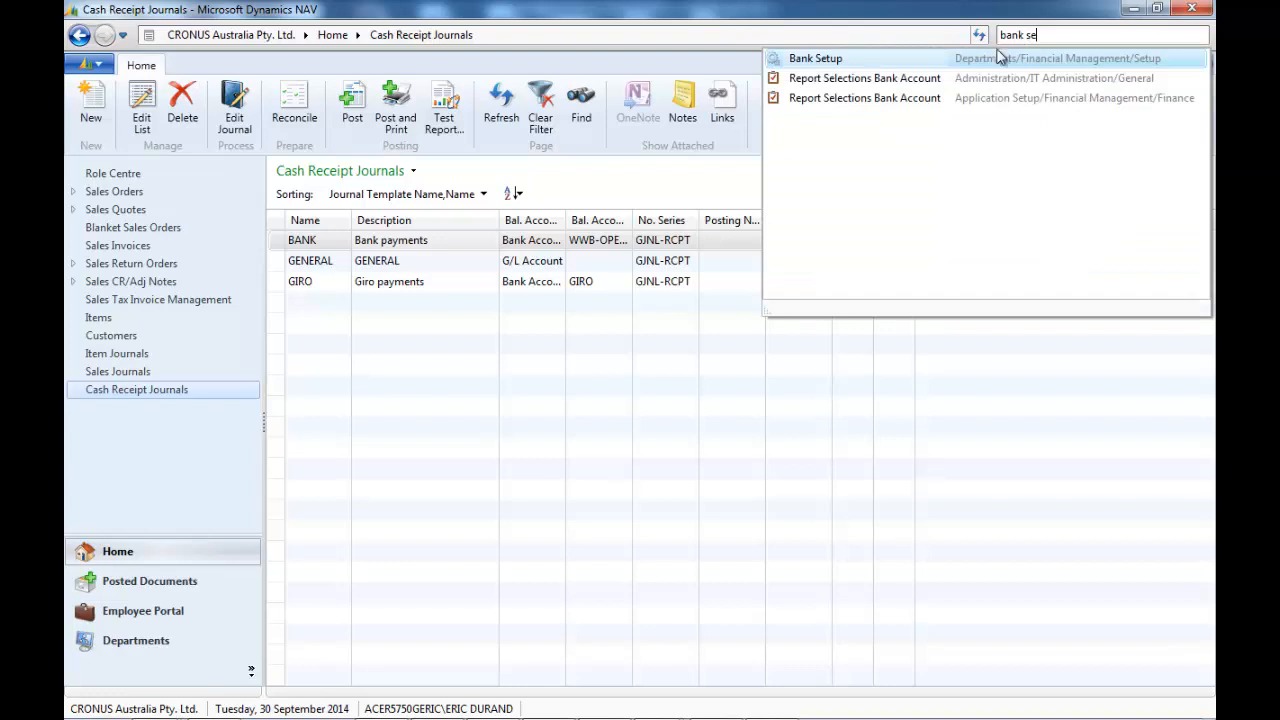
pyautogui.click(816, 58)
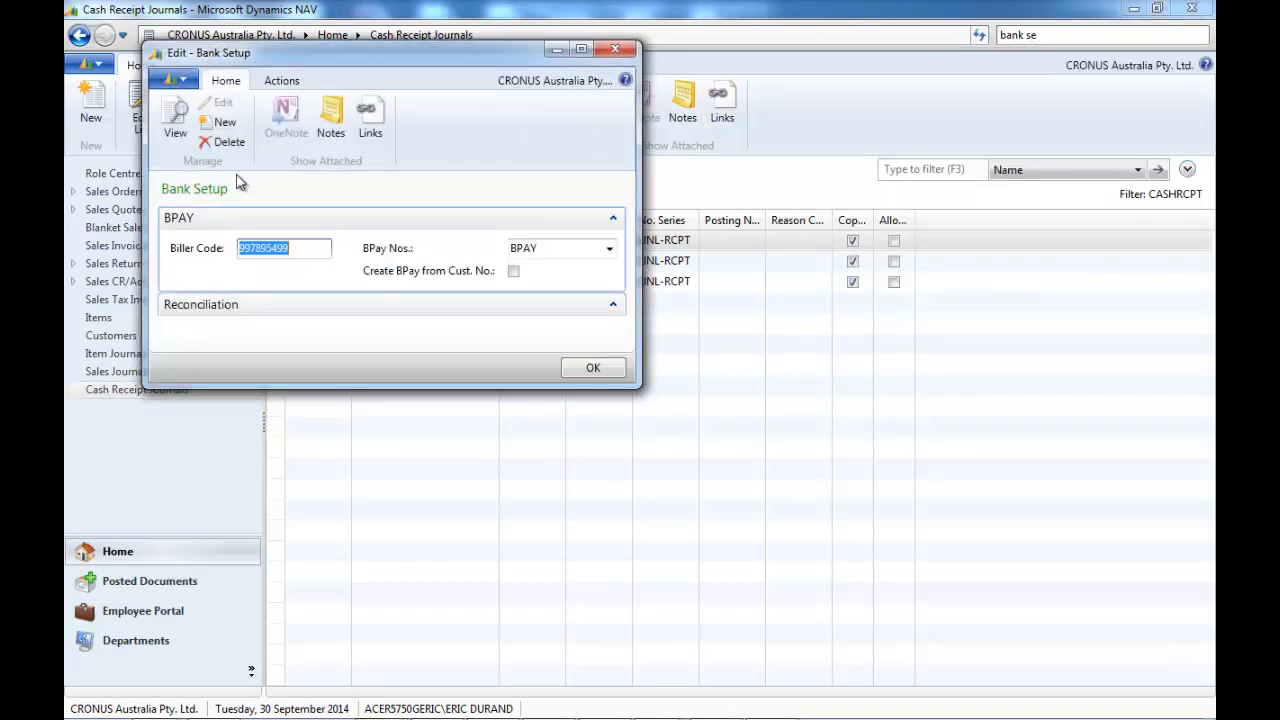
pyautogui.moveTo(464, 280)
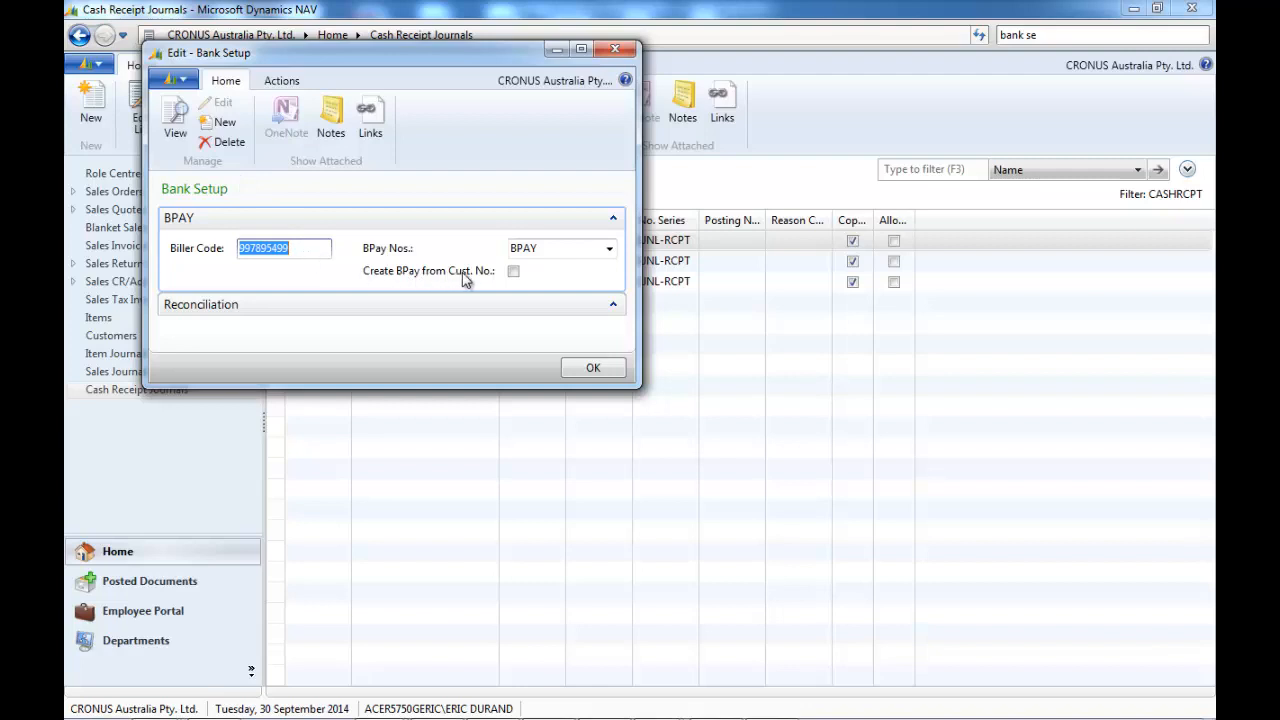
pyautogui.click(556, 248)
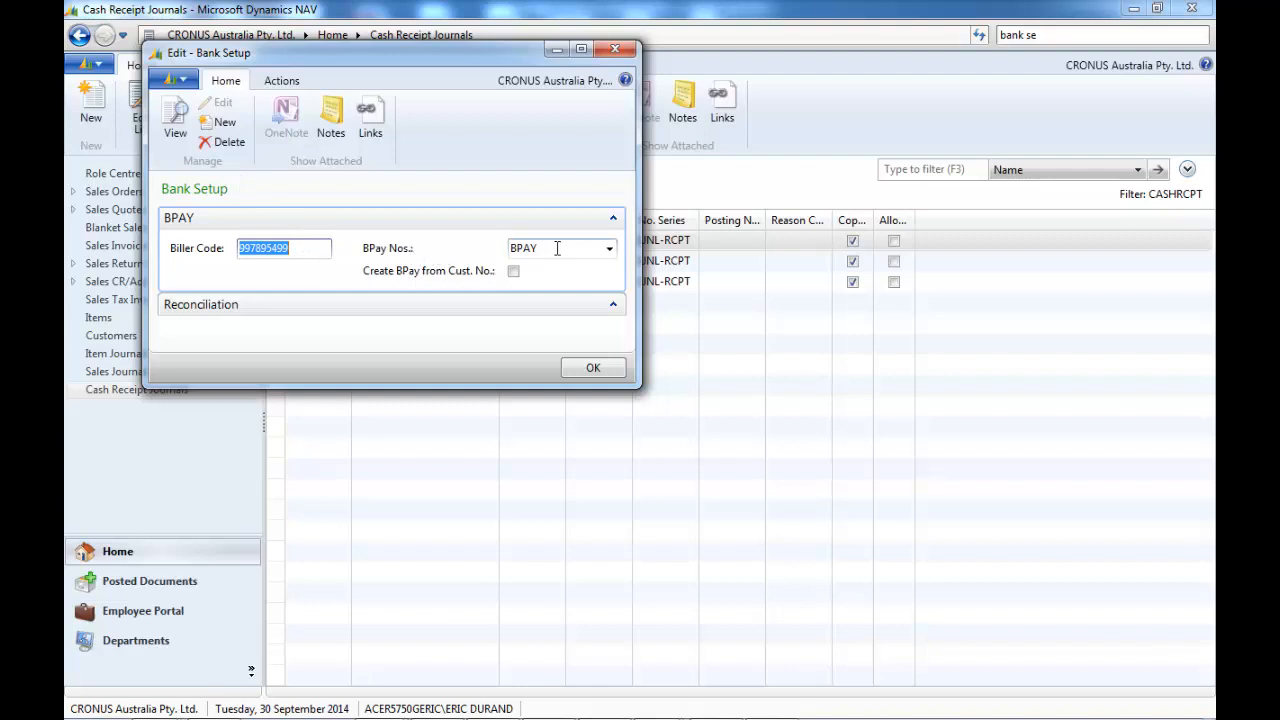
pyautogui.rightClick(560, 248)
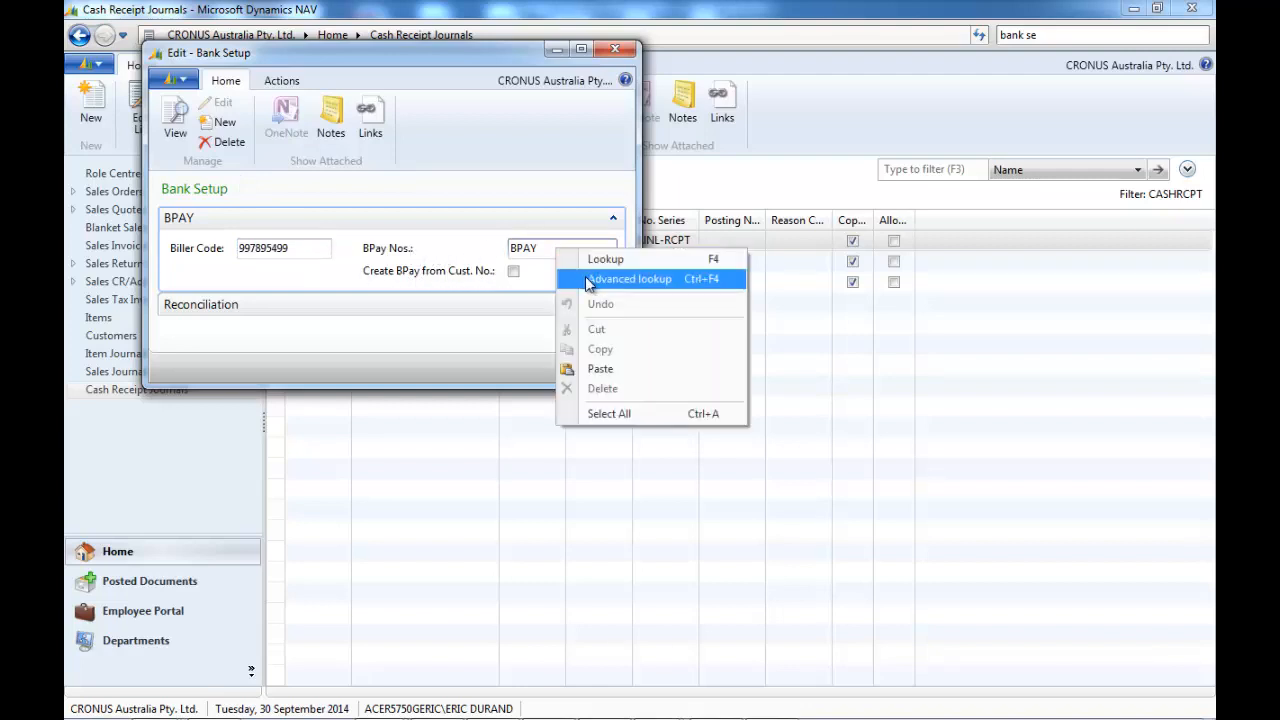
pyautogui.click(628, 280)
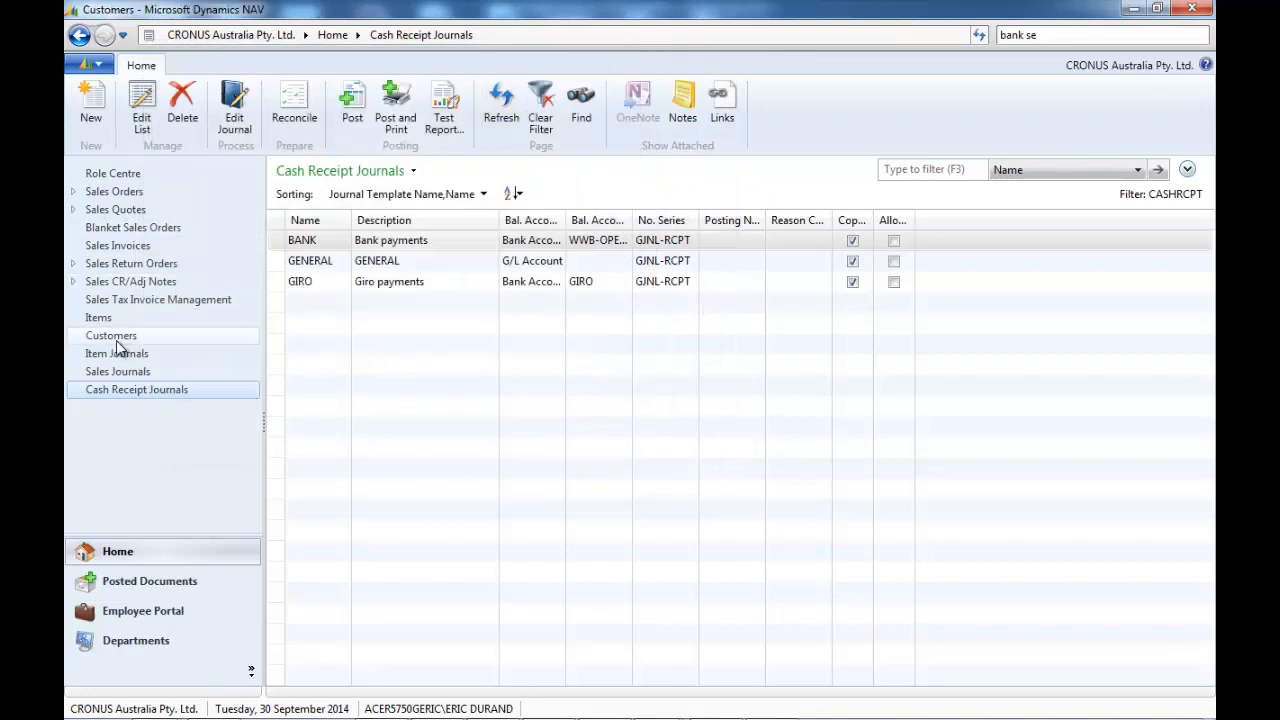
# - Show customer 20000 Selangorian Ltd.'s BPAY reference number 0010025 on its Direct Debit and BPAY card
pyautogui.click(112, 336)
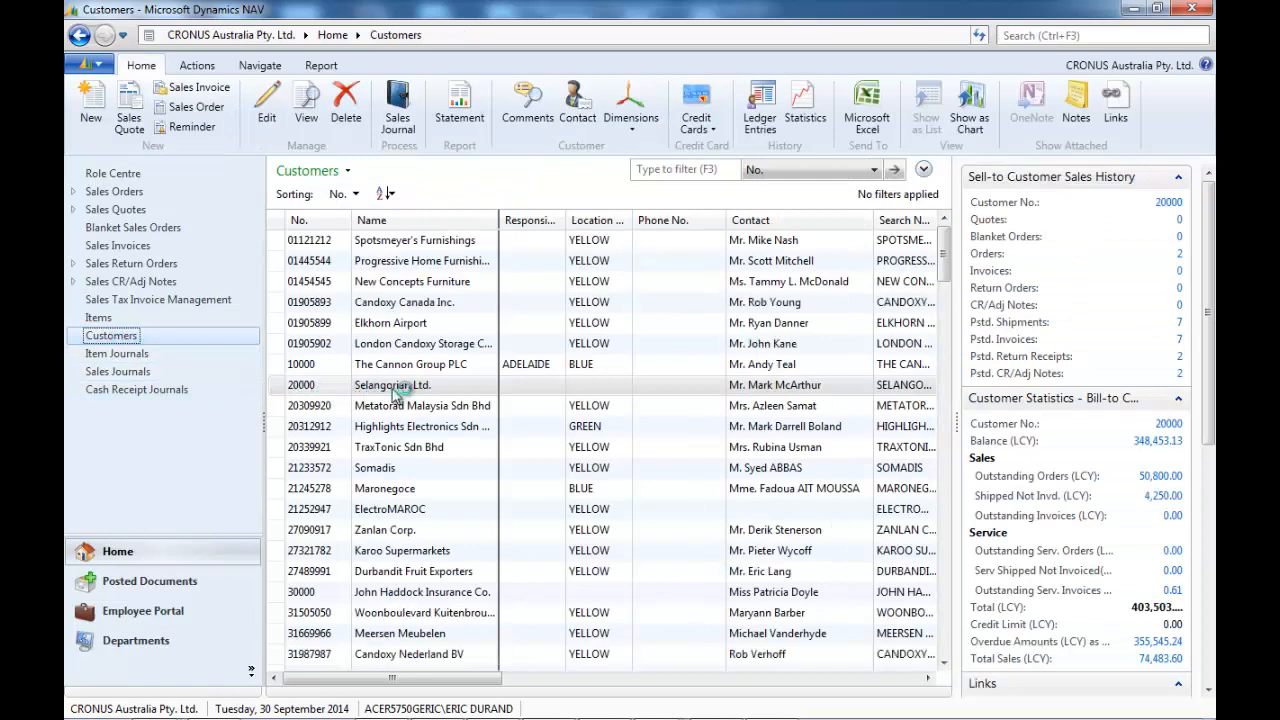
pyautogui.doubleClick(392, 384)
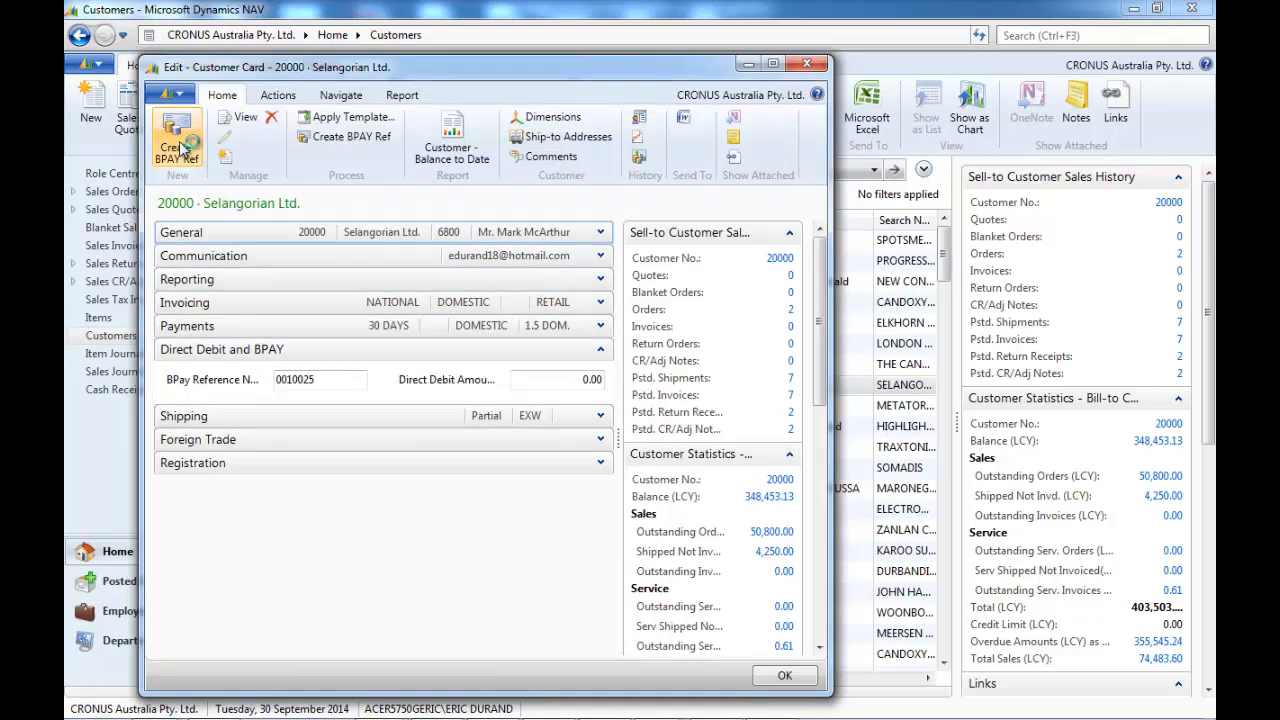
pyautogui.click(176, 140)
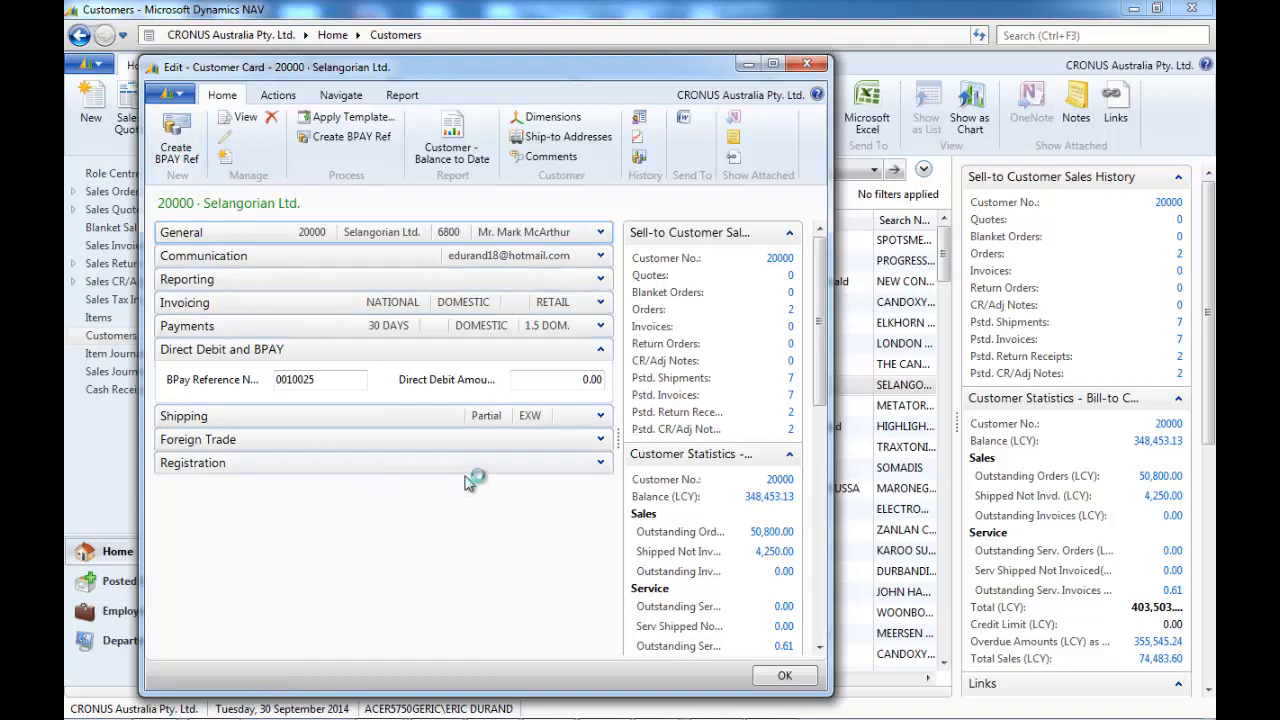
pyautogui.click(540, 380)
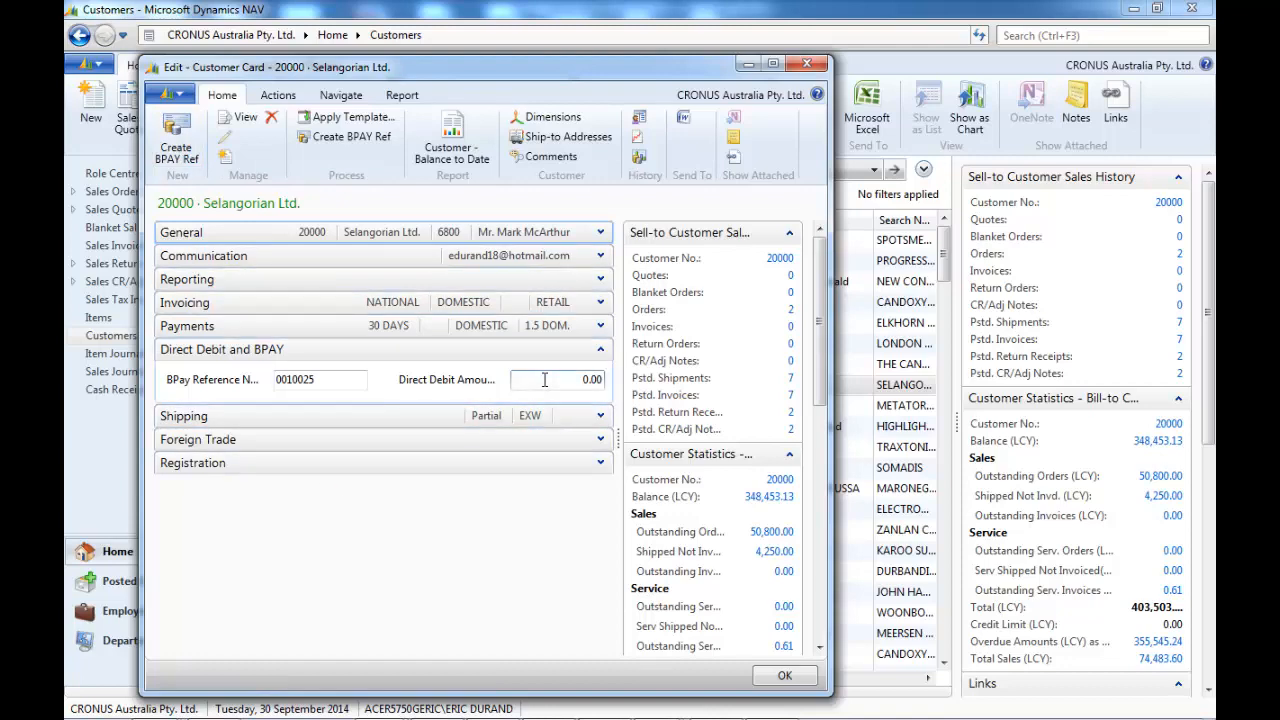